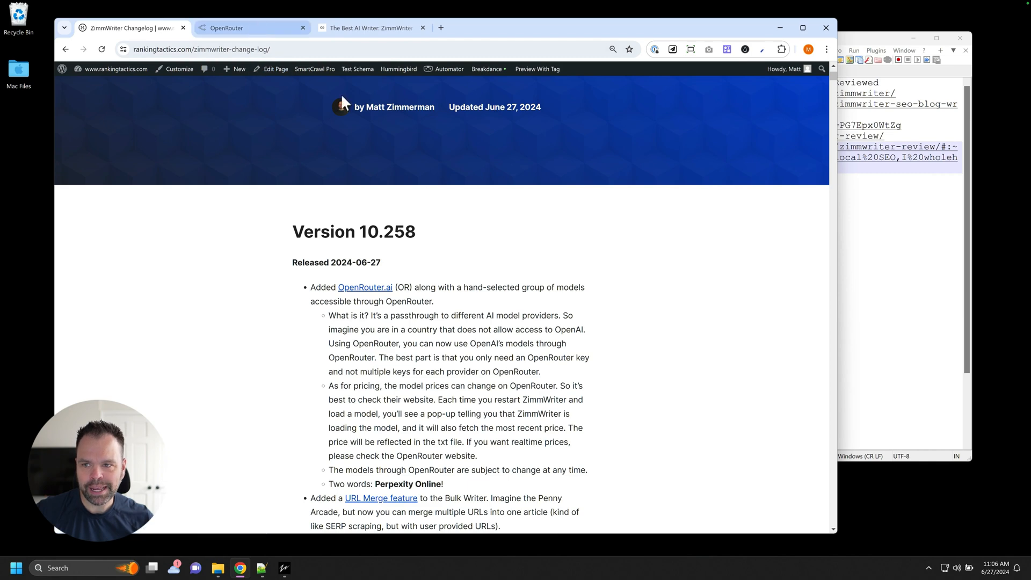
# Step: Switch Chrome to the OpenRouter home page
pyautogui.click(251, 28)
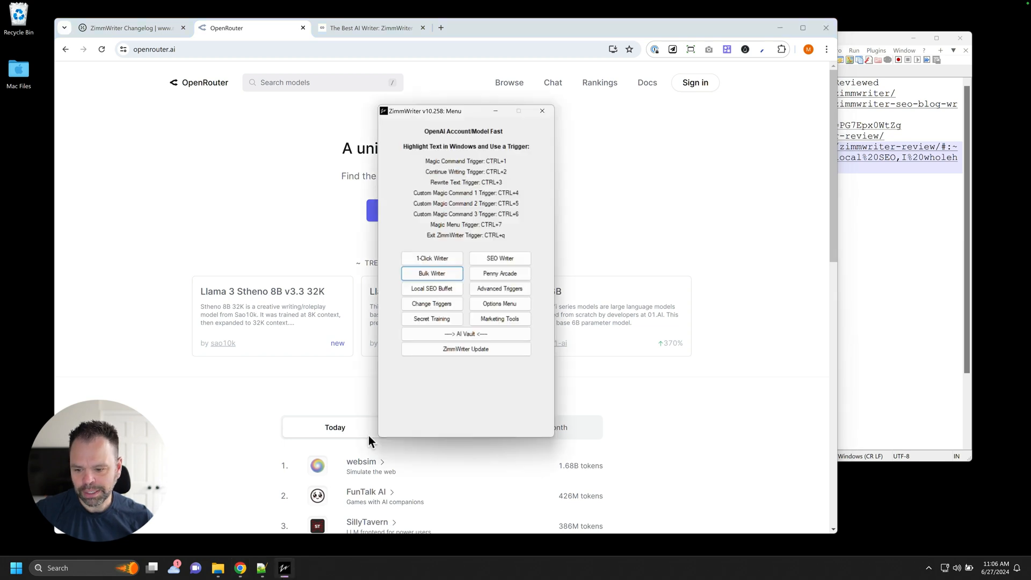
# Step: Bring up the Bulk Blog Writer to review its OpenRouter (OR) writing models
pyautogui.click(432, 273)
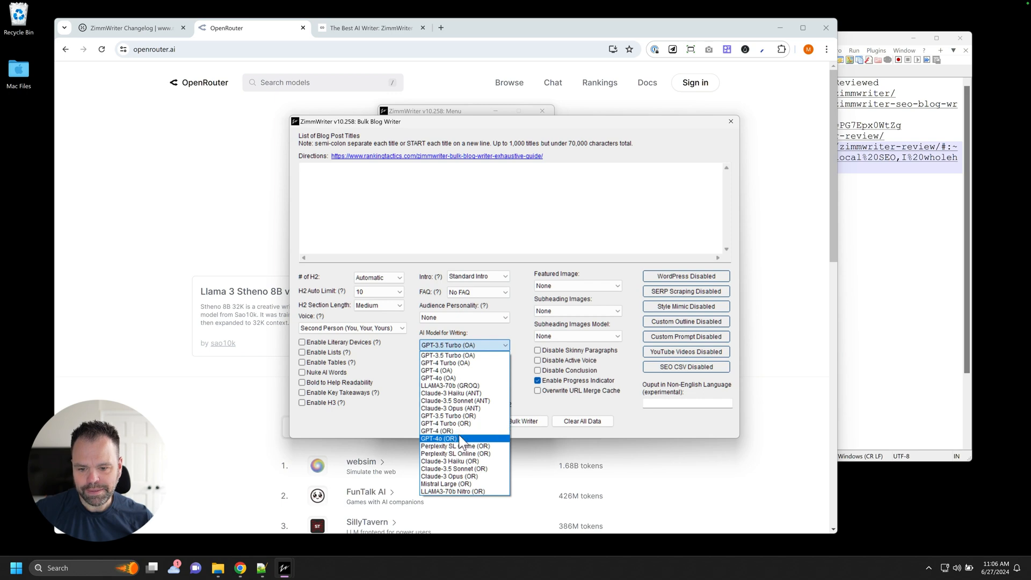
pyautogui.moveTo(451, 476)
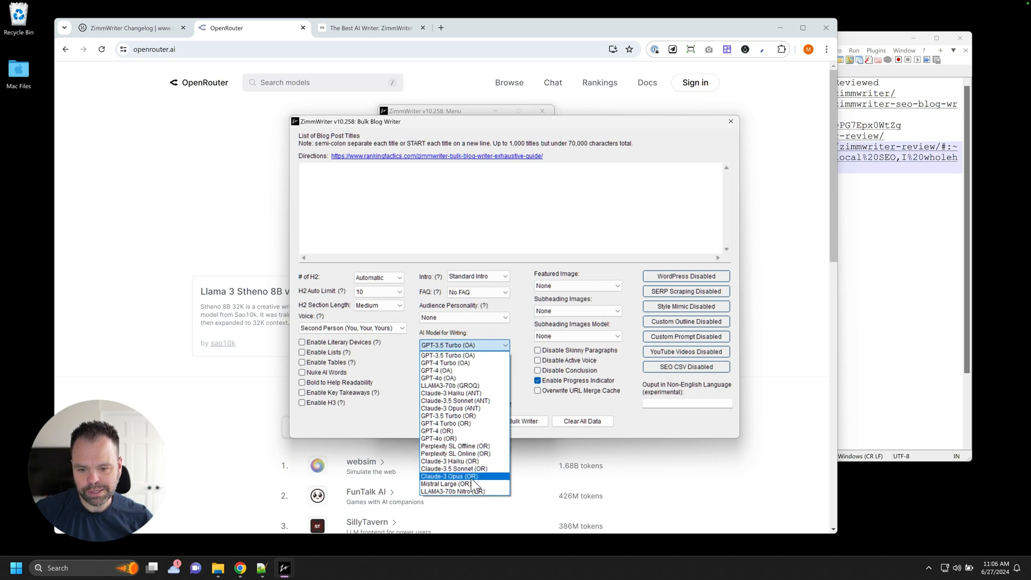
pyautogui.moveTo(485, 423)
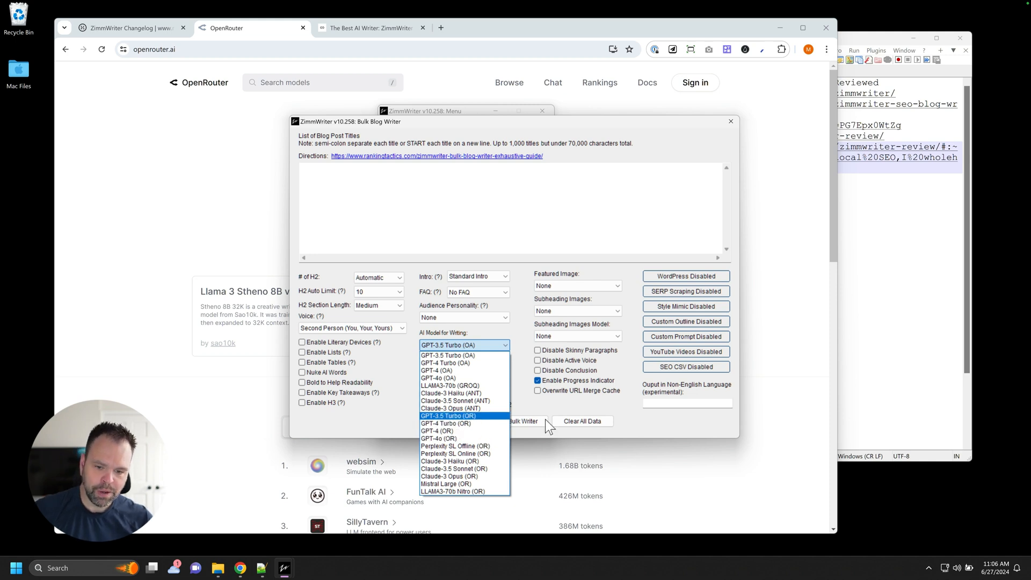
pyautogui.moveTo(464, 425)
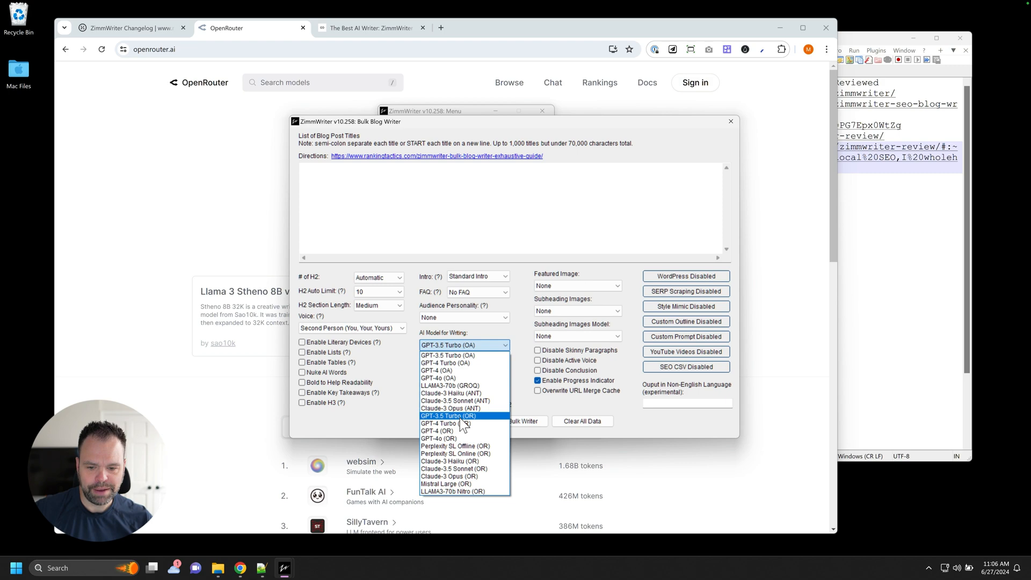
pyautogui.moveTo(470, 427)
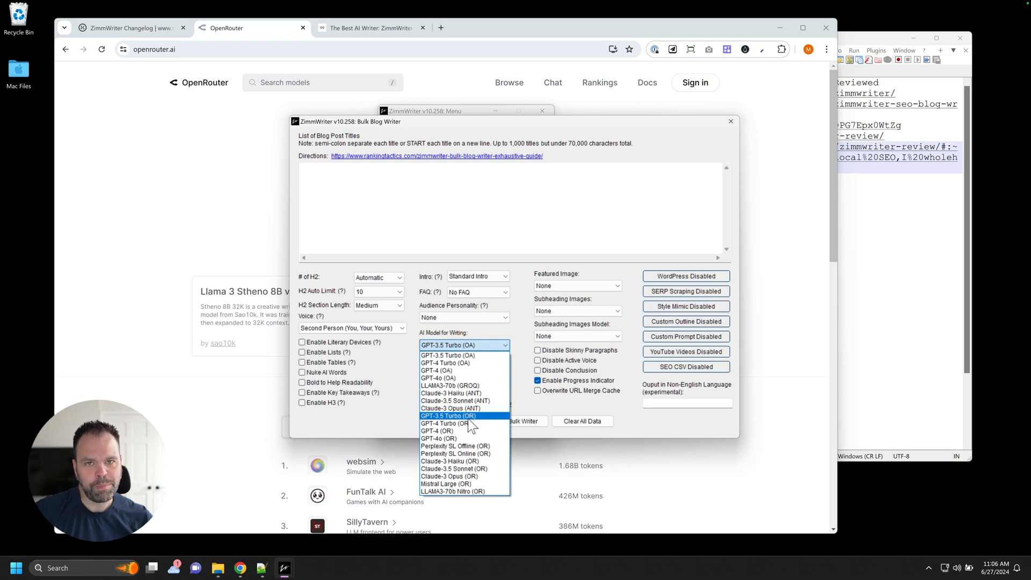
pyautogui.moveTo(451, 385)
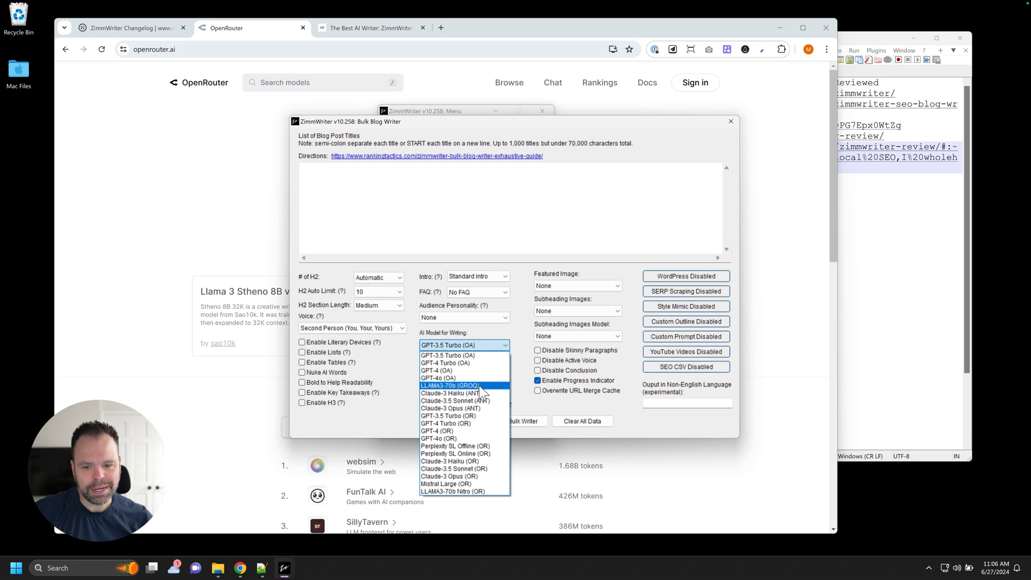
pyautogui.moveTo(478, 355)
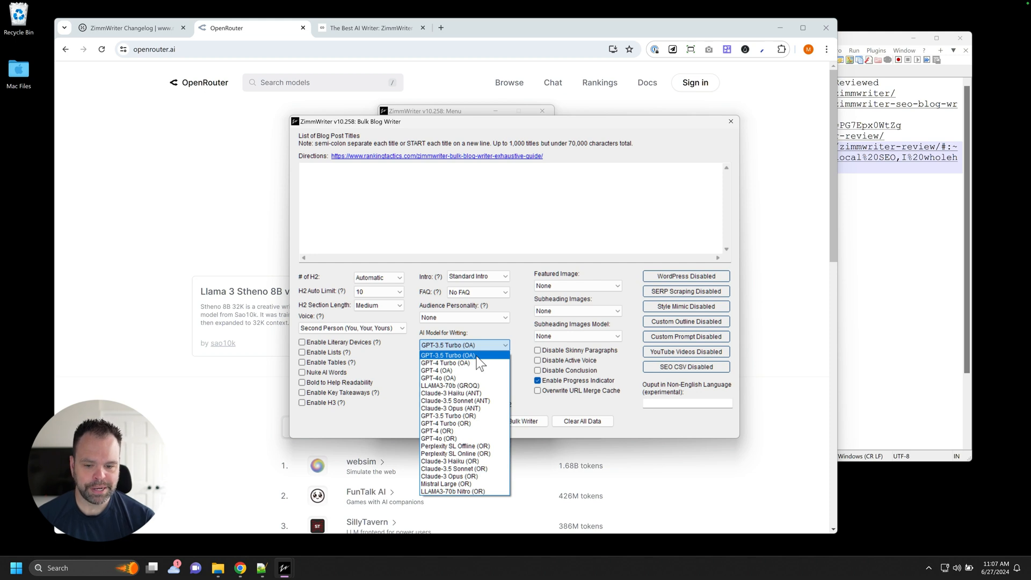
pyautogui.moveTo(464, 445)
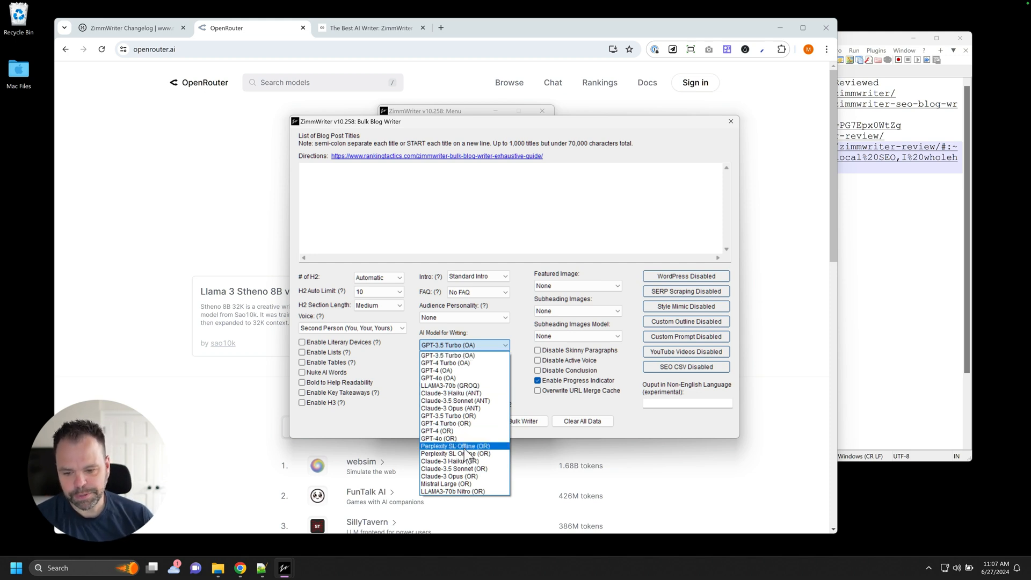
# Step: Set the bulk writer's model to Perplexity SL Online (OR) and move on to Advanced Triggers
pyautogui.click(456, 453)
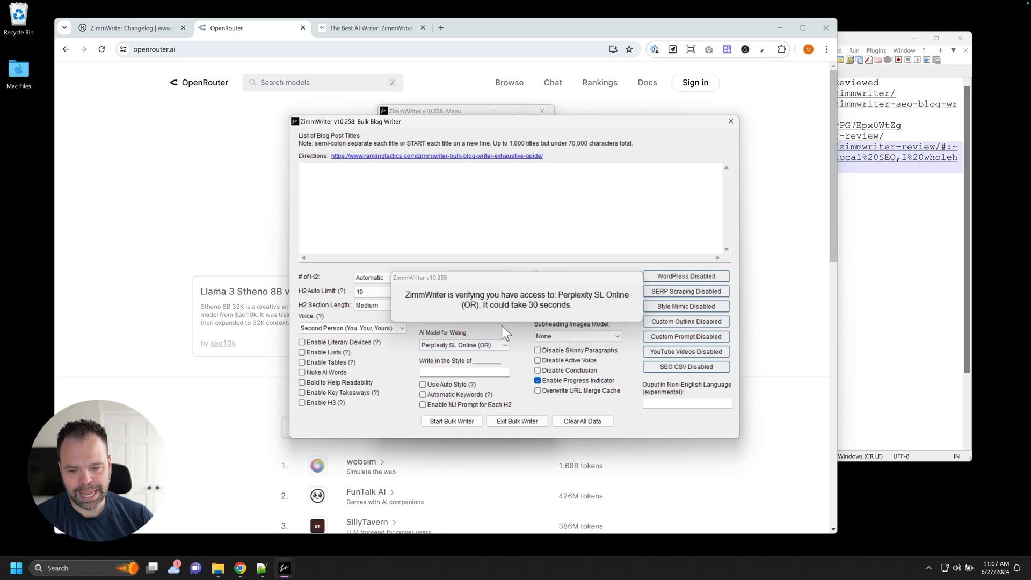
pyautogui.moveTo(509, 331)
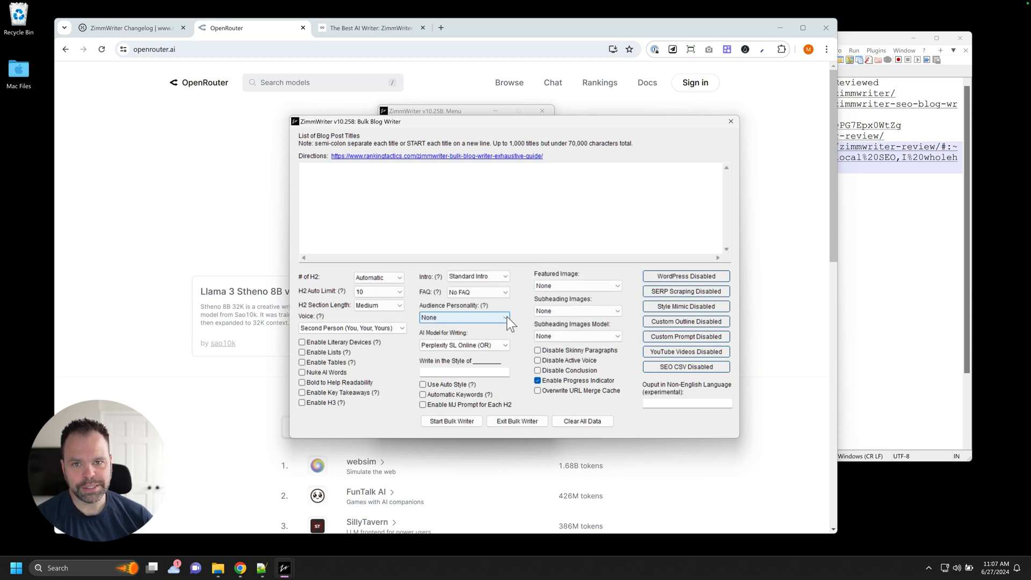
pyautogui.click(466, 111)
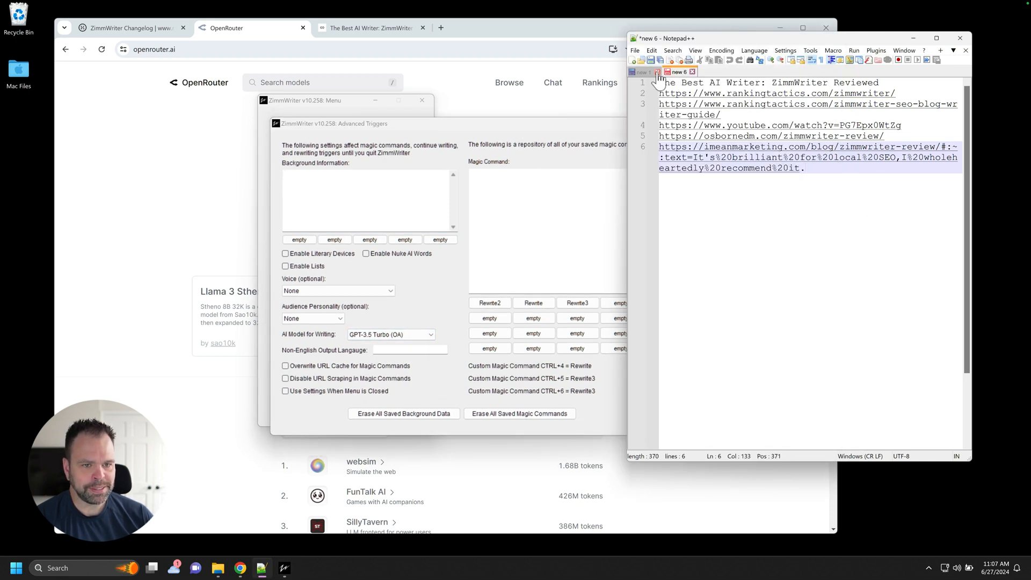
# Step: Put the question "Who created ZimmWriter?" in the new 1 Notepad++ document
pyautogui.click(641, 72)
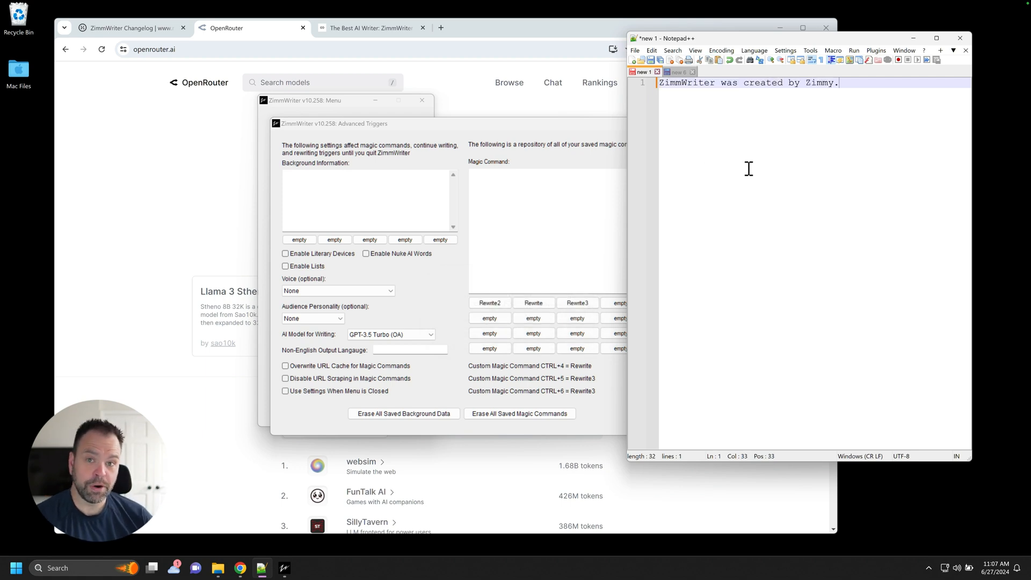
pyautogui.moveTo(810, 103)
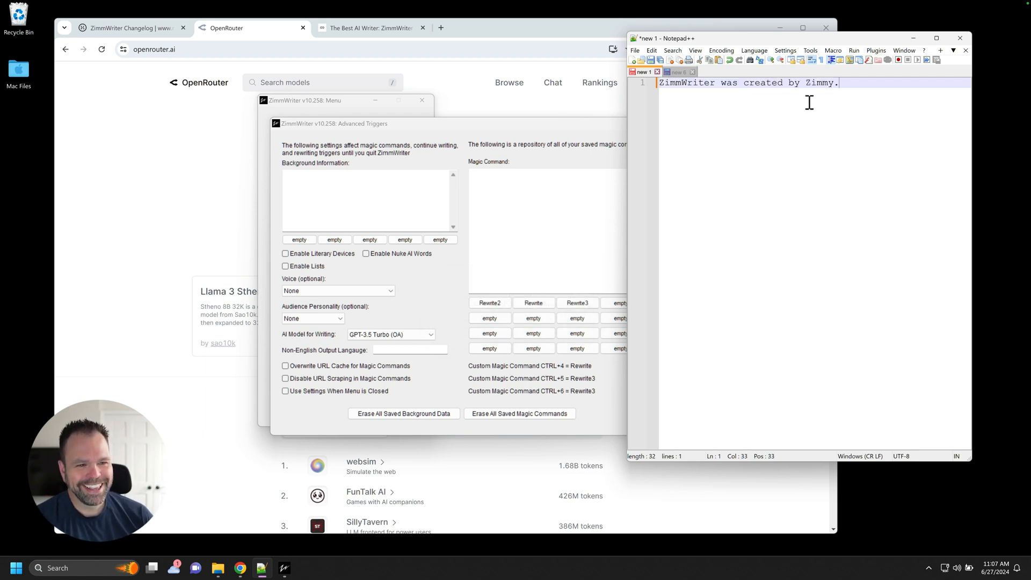
pyautogui.moveTo(840, 85)
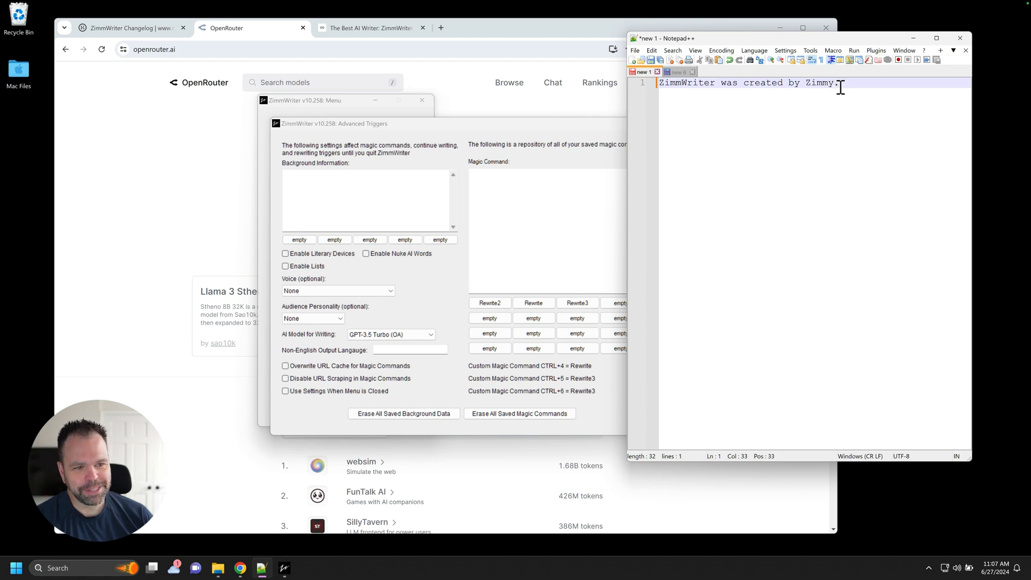
pyautogui.write('Who created ZimmWriter?')
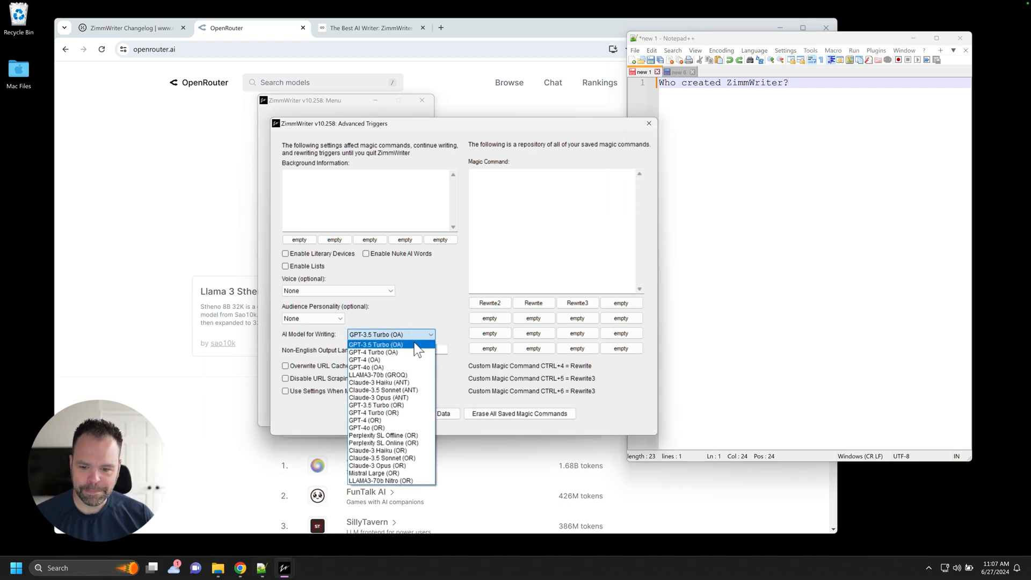
# Step: With Perplexity SL Online (OR) as trigger model, answer the question via Ctrl+1
pyautogui.click(383, 442)
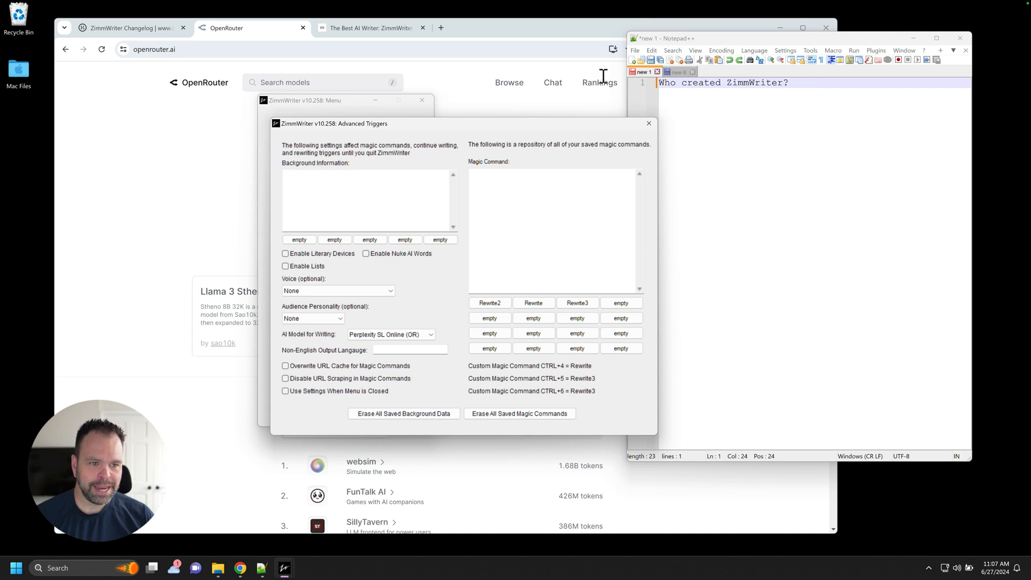
pyautogui.tripleClick(723, 82)
pyautogui.write('What is')
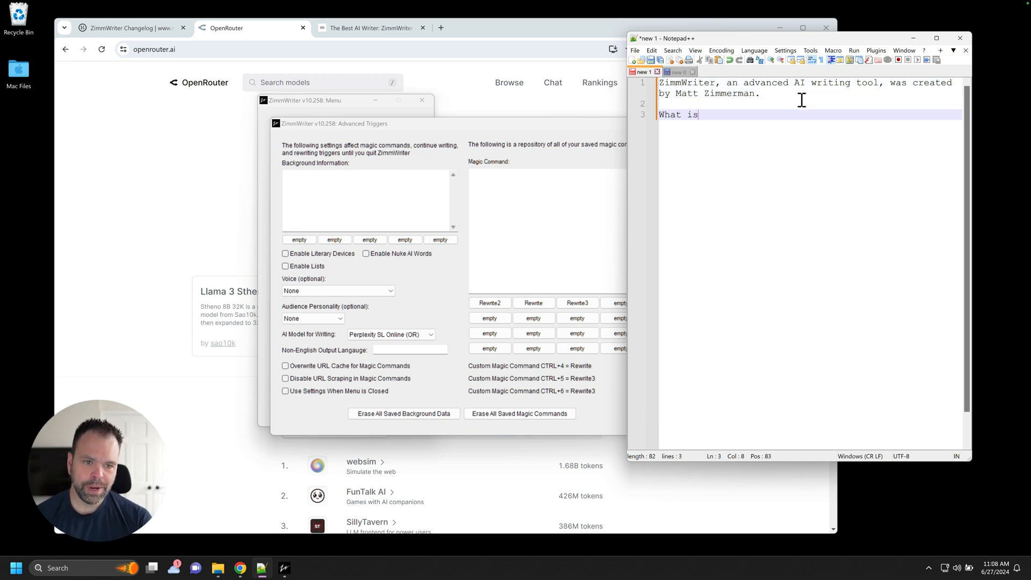
# Step: Add "What is ZimmWriter?" and generate its multi-paragraph overview with Ctrl+1
pyautogui.write('ZimmWriter?')
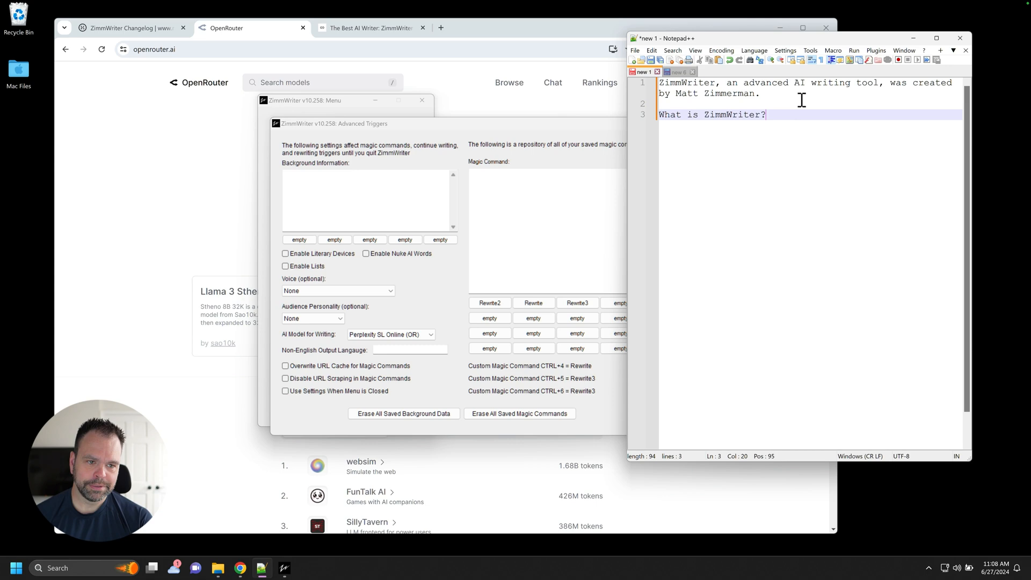
pyautogui.tripleClick(711, 115)
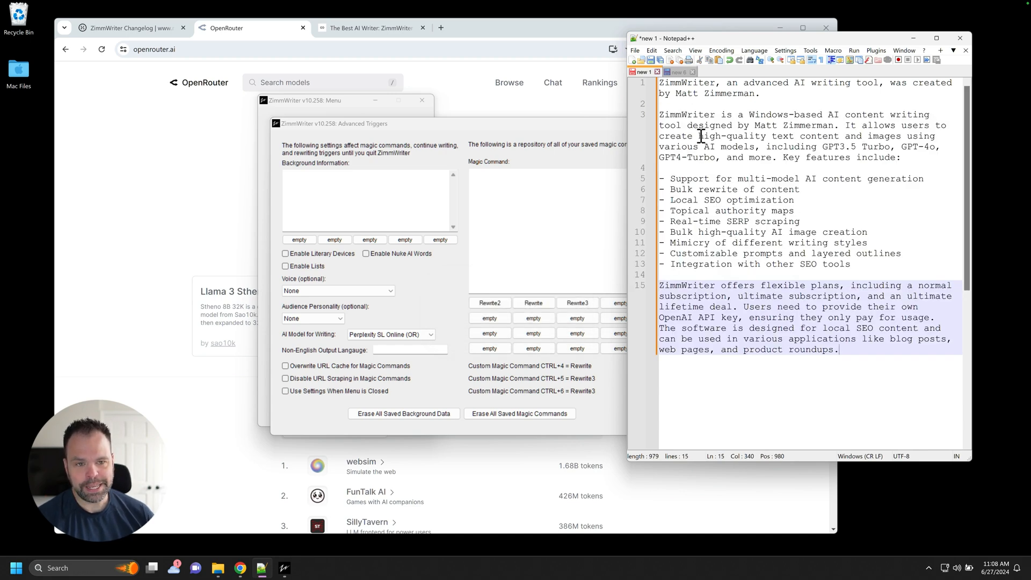
pyautogui.moveTo(773, 125)
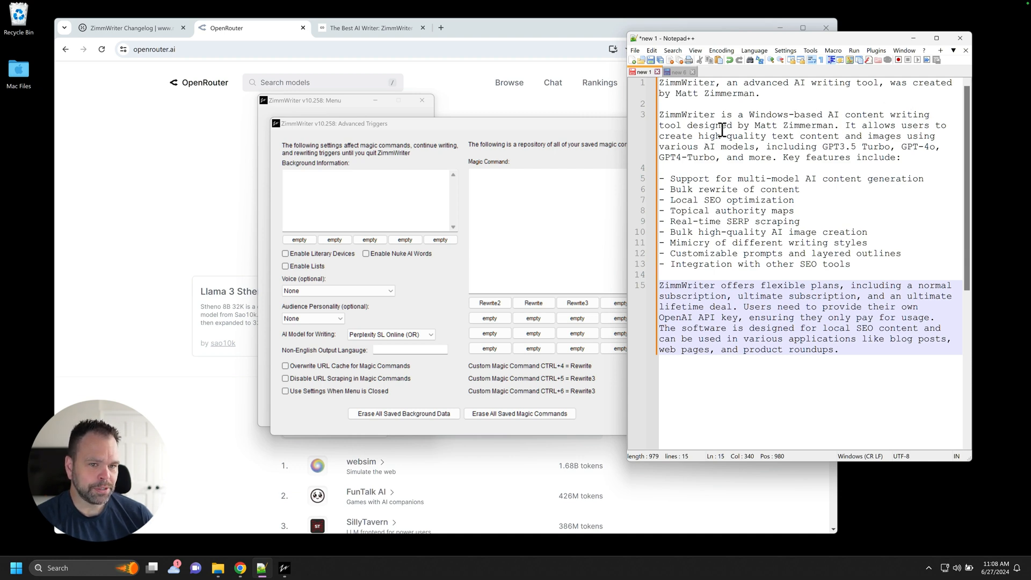
pyautogui.click(891, 158)
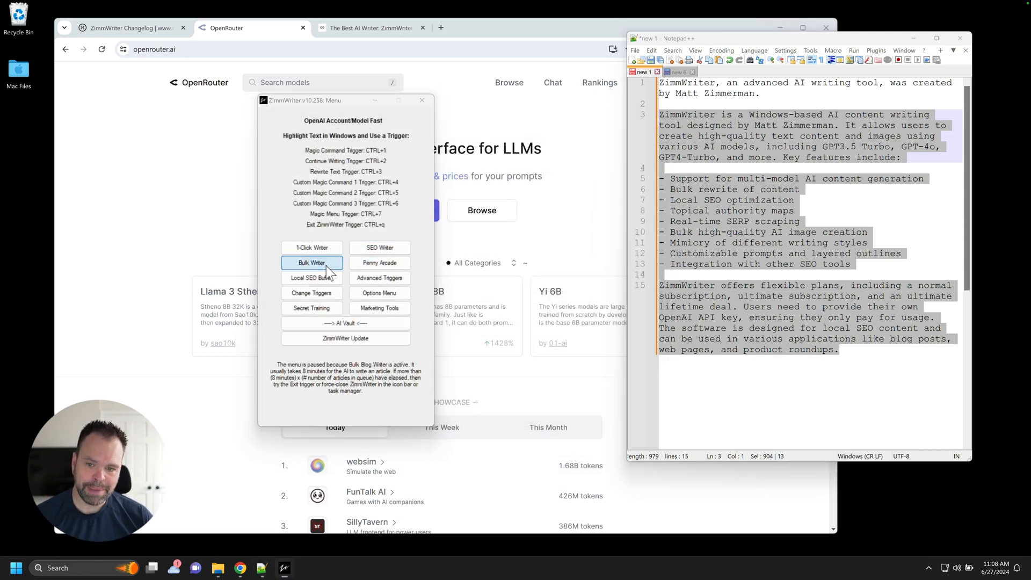
# Step: Set up the bulk title "Reasons why to go to college" with SERP scraping enabled
pyautogui.click(312, 263)
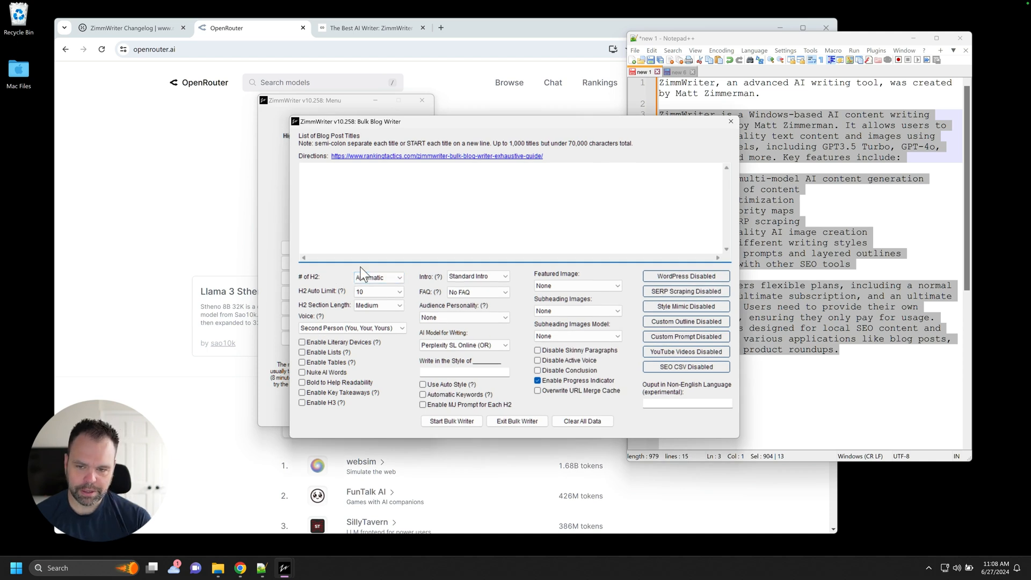
pyautogui.write('Reasons why to go to go')
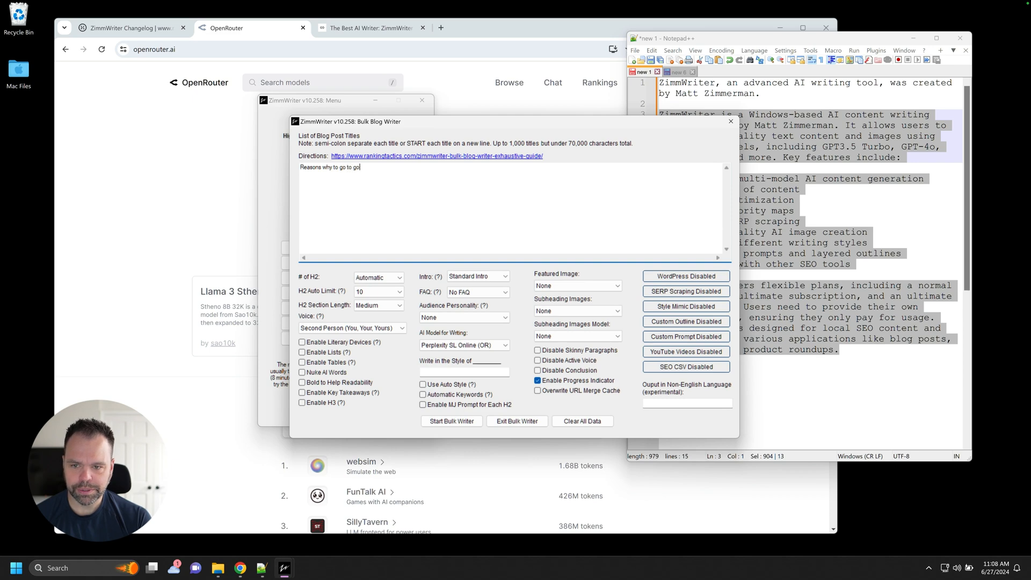
pyautogui.write('llege')
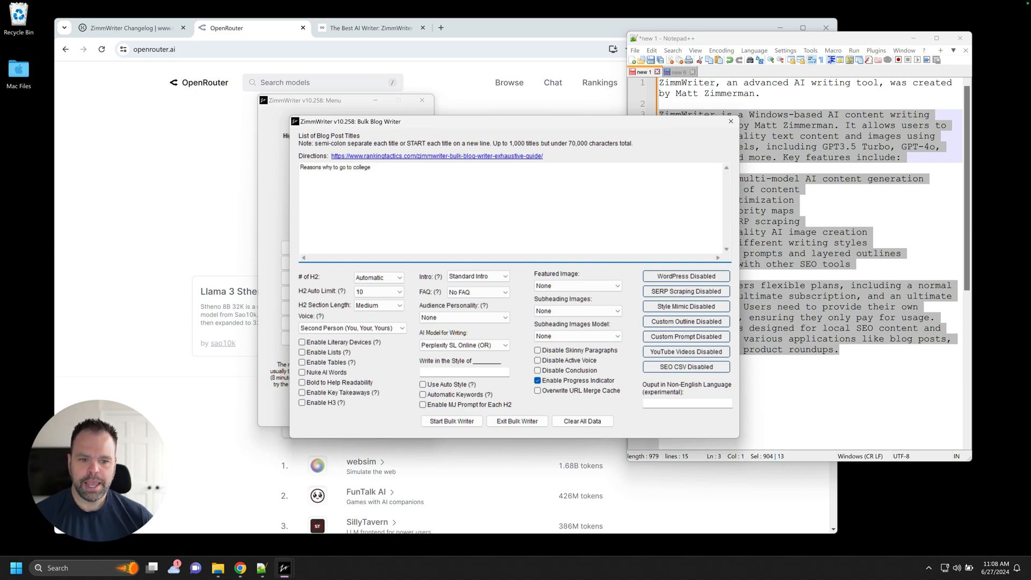
pyautogui.click(686, 291)
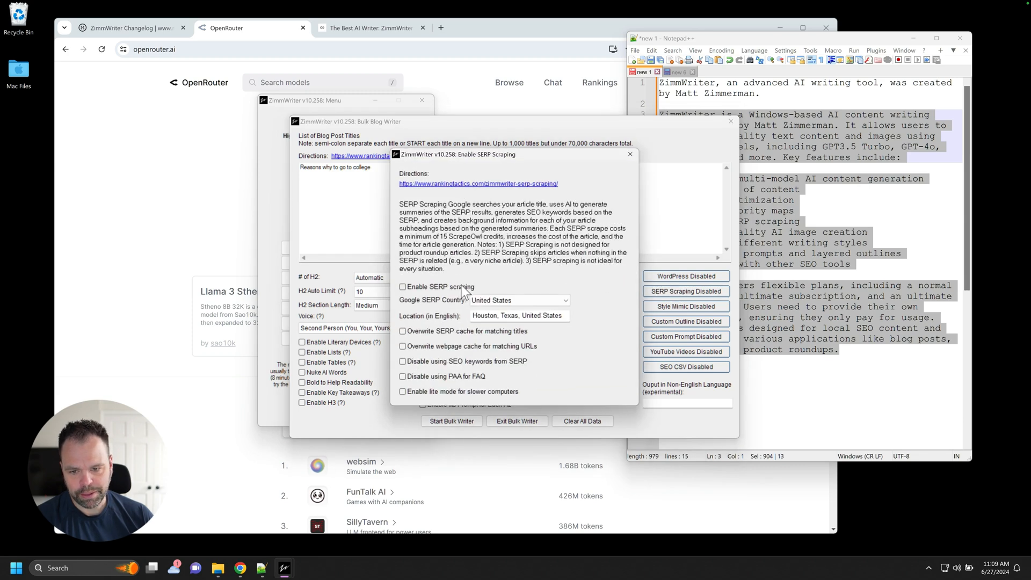
pyautogui.click(629, 153)
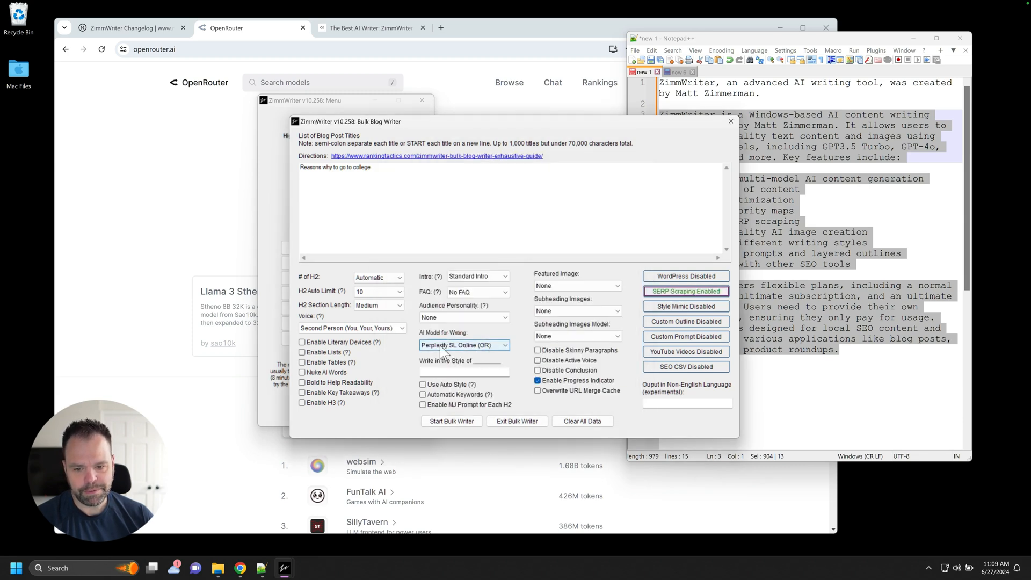
pyautogui.moveTo(480, 353)
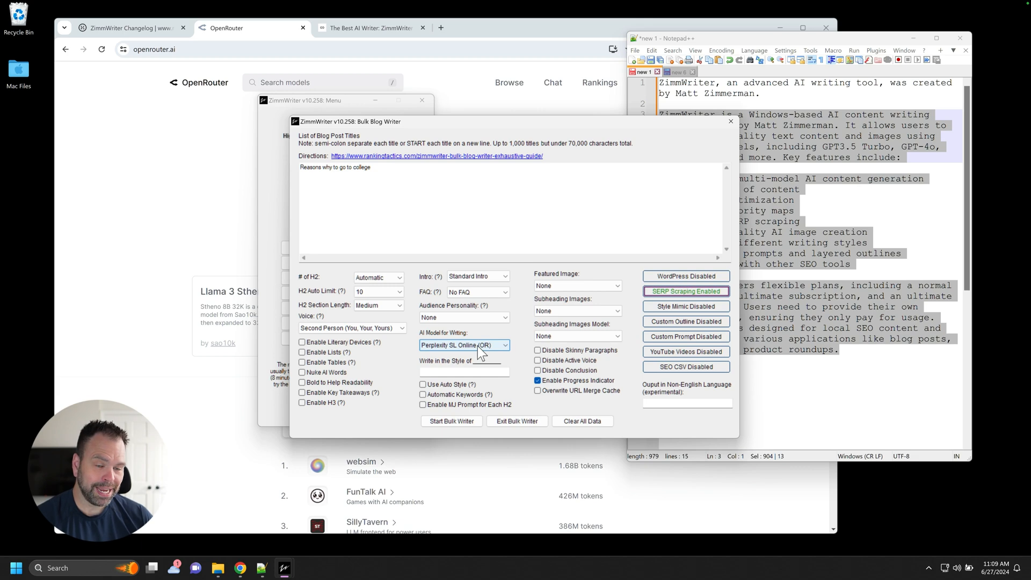
pyautogui.moveTo(490, 353)
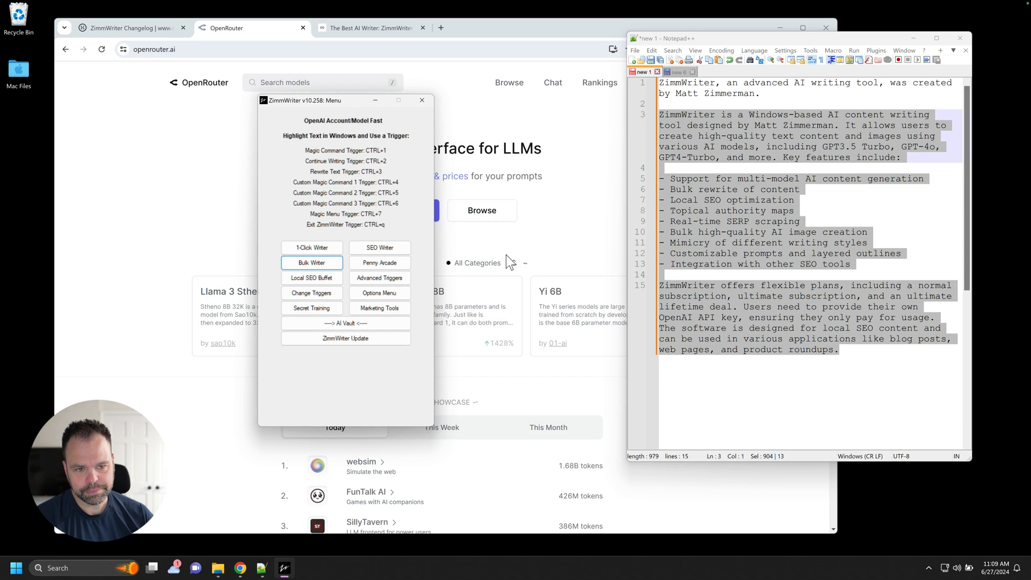
# Step: Review the OR models offered in the Option Menu's writing and ancillary-task lists
pyautogui.click(379, 292)
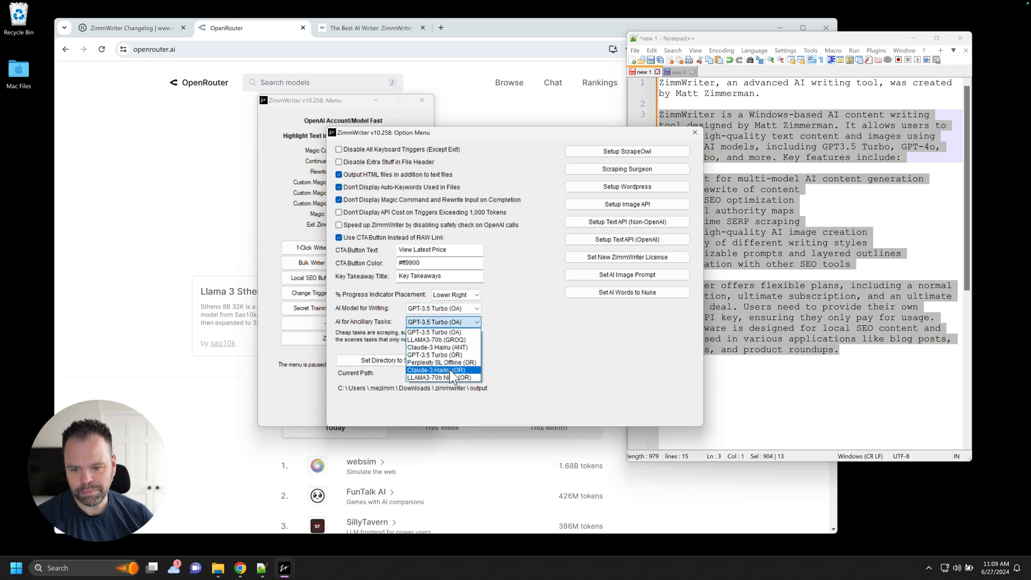
pyautogui.moveTo(524, 351)
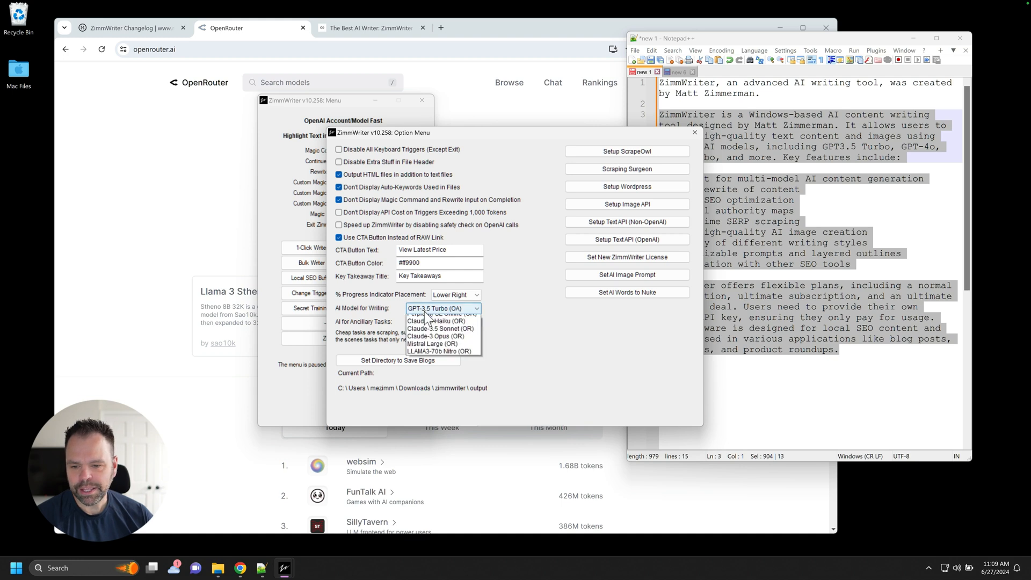
pyautogui.click(439, 322)
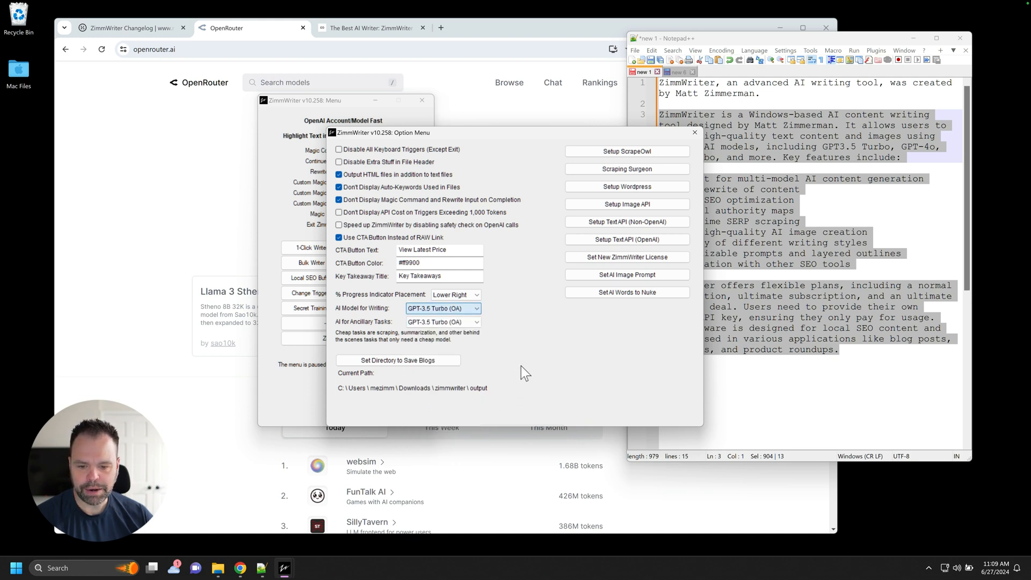
pyautogui.moveTo(627, 222)
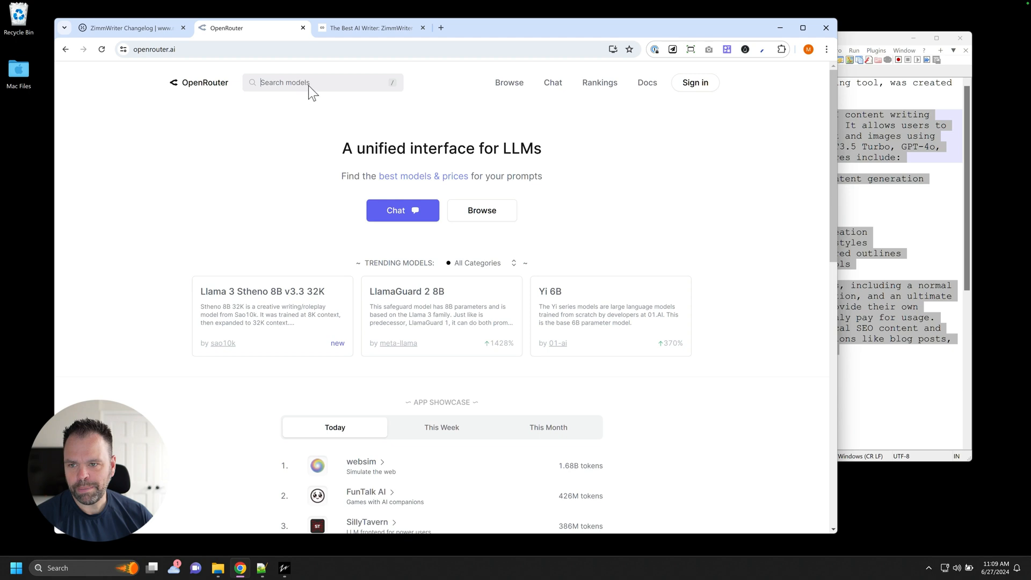
# Step: Search openrouter.ai for Perplexity models and reach the model pricing docs
pyautogui.write('perple')
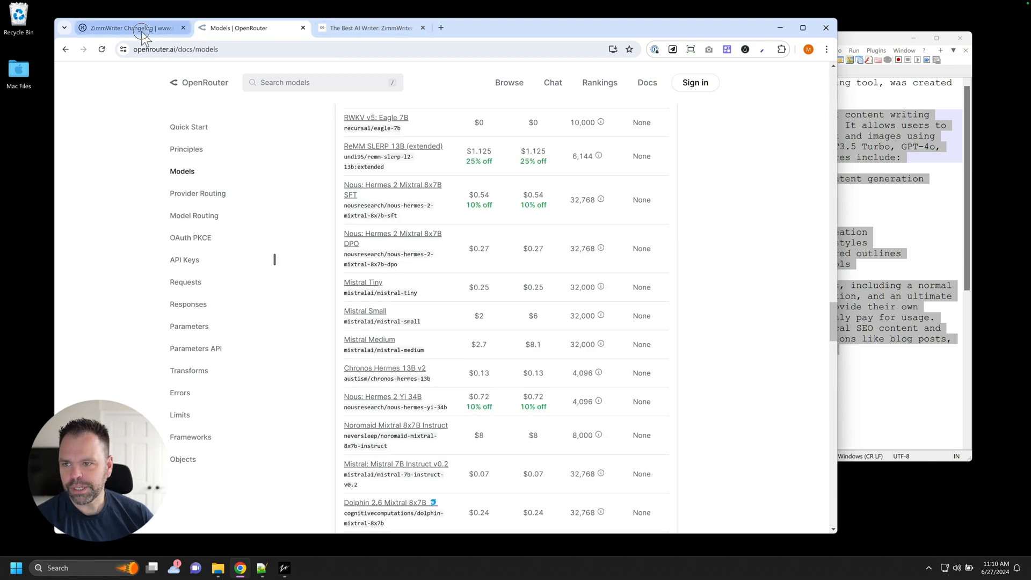
# Step: Read the 10.258 changelog notes, then bring the Notepad++ review-URL notes forward
pyautogui.click(128, 28)
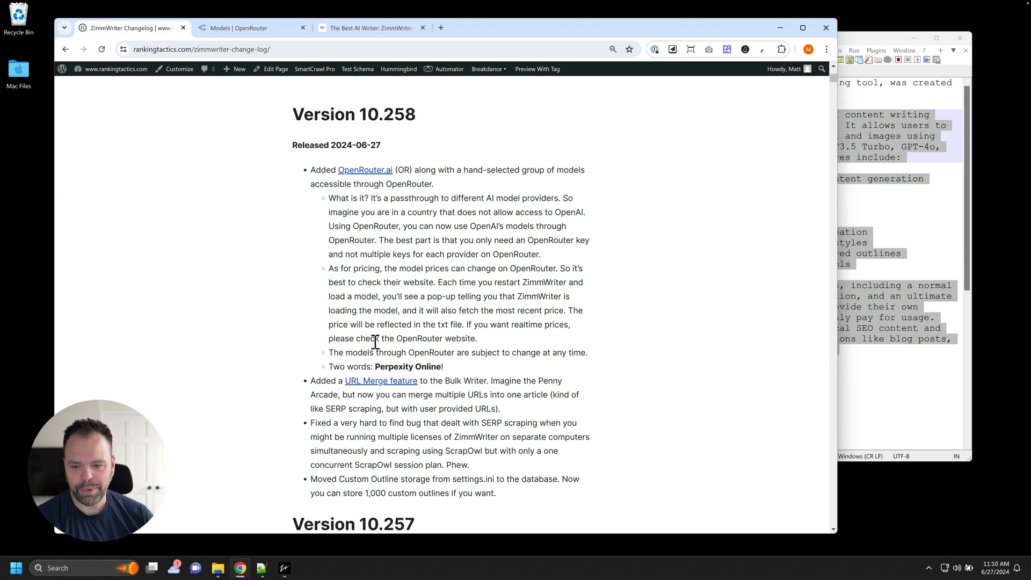
pyautogui.moveTo(391, 387)
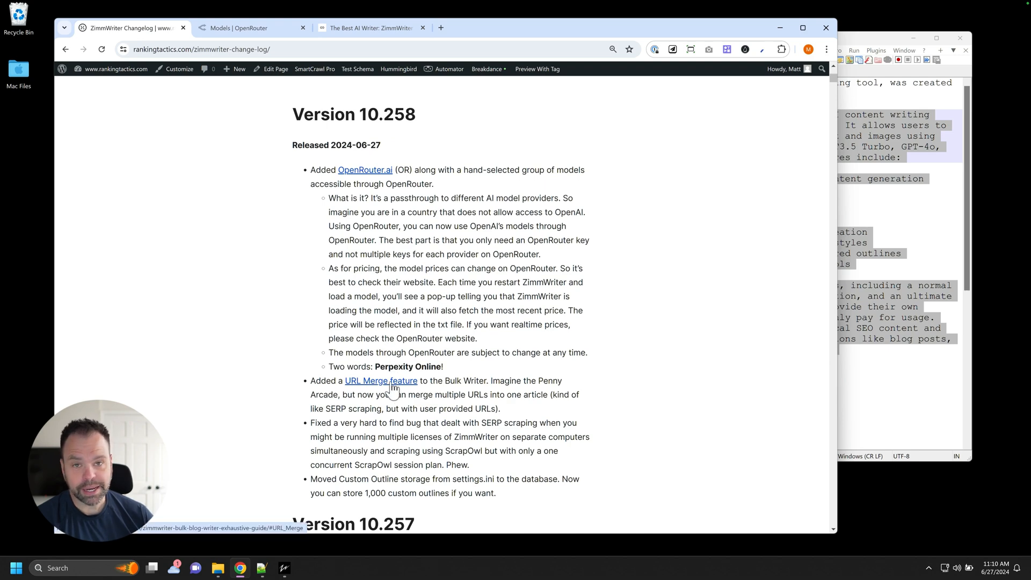
pyautogui.moveTo(392, 388)
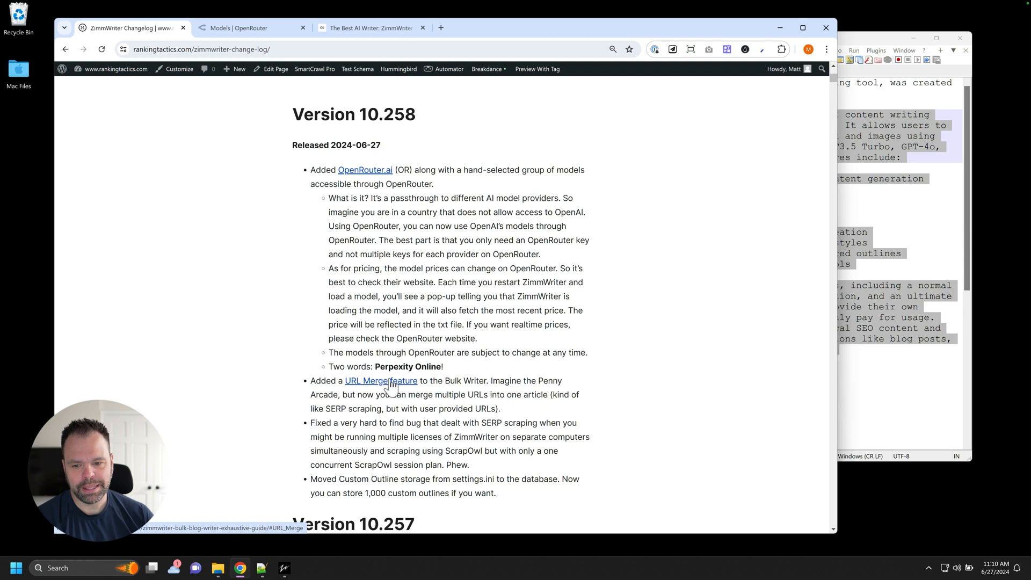
pyautogui.moveTo(907, 142)
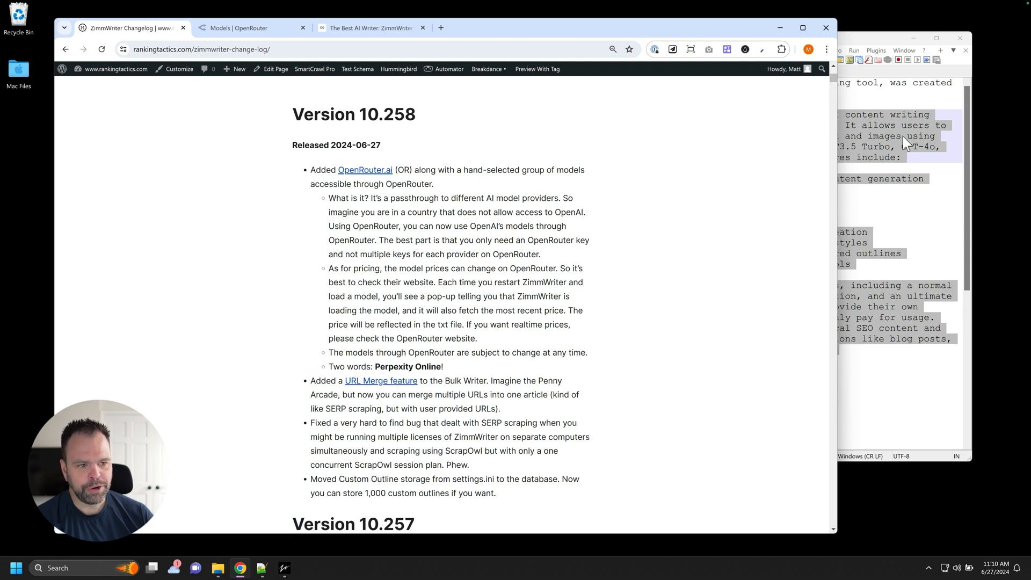
pyautogui.click(677, 72)
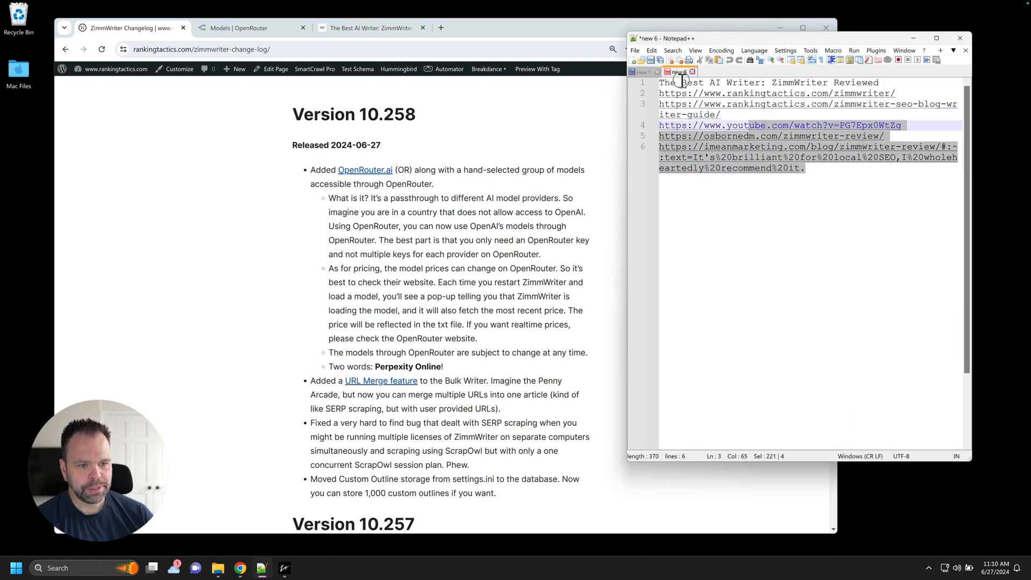
# Step: Paste the review title and rankingtactics URL into the titles box and add 'how to wash a dog'
pyautogui.click(284, 567)
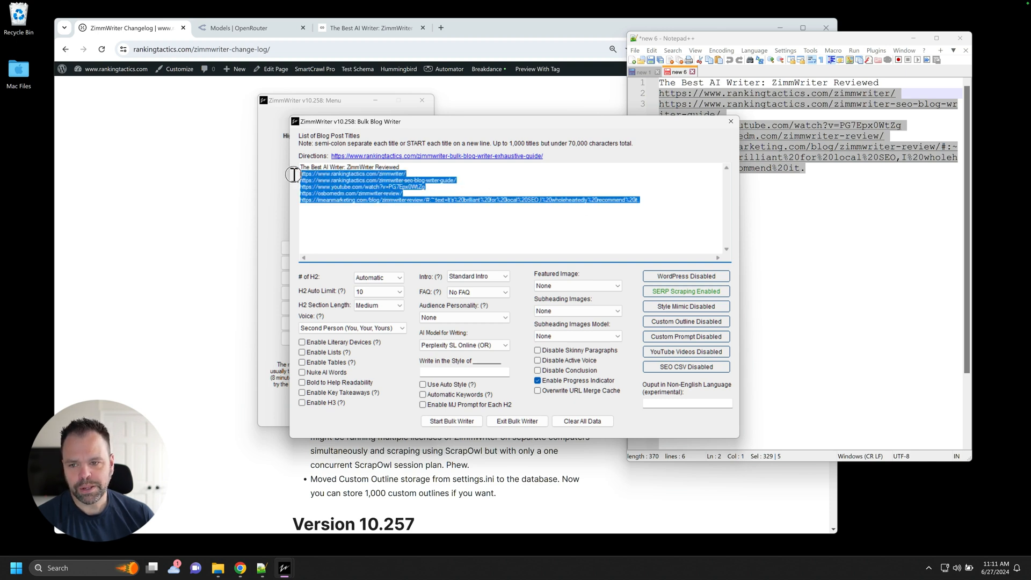
pyautogui.moveTo(591, 221)
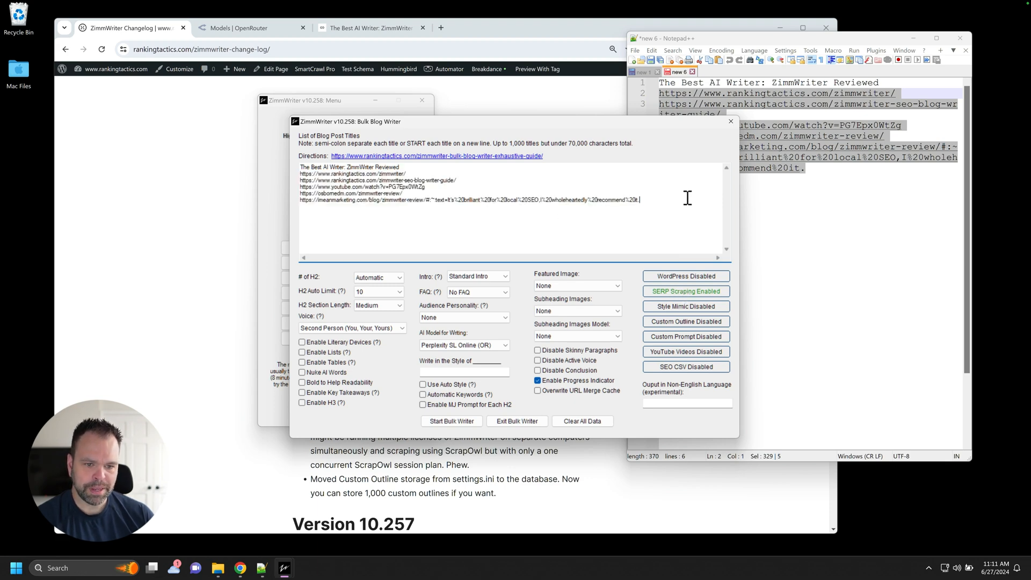
pyautogui.write('how to wash a dog')
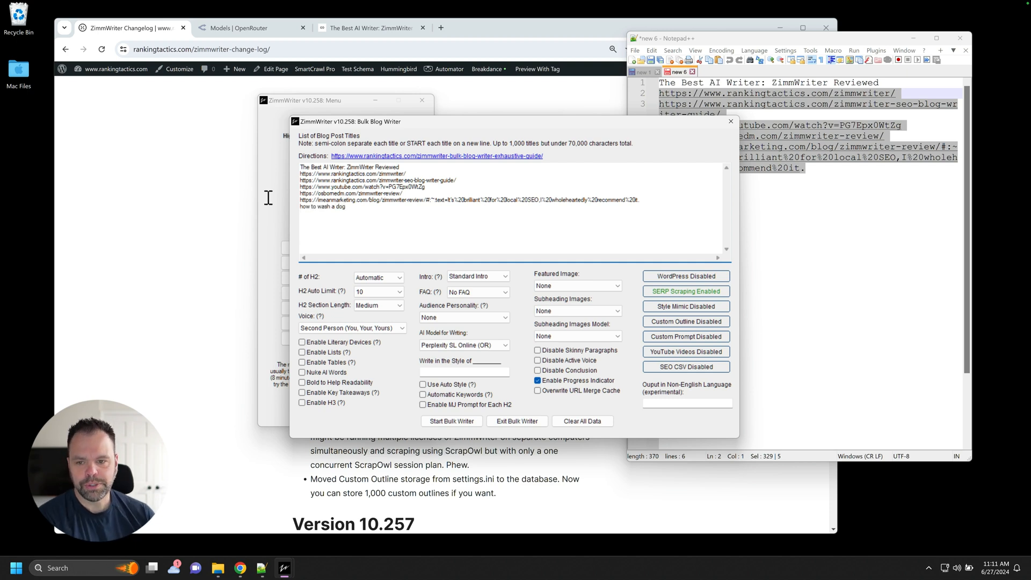
pyautogui.doubleClick(306, 206)
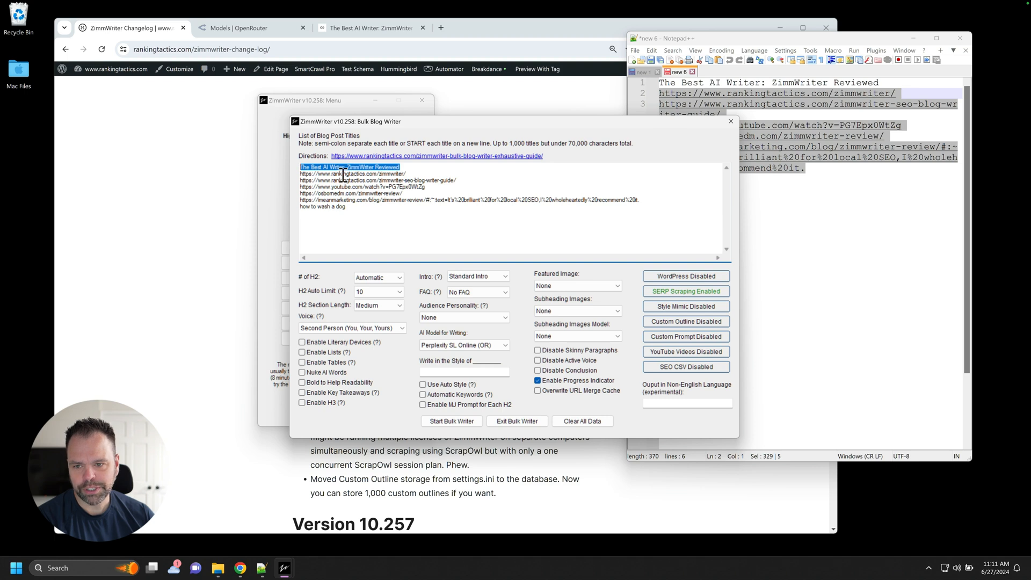
pyautogui.click(462, 208)
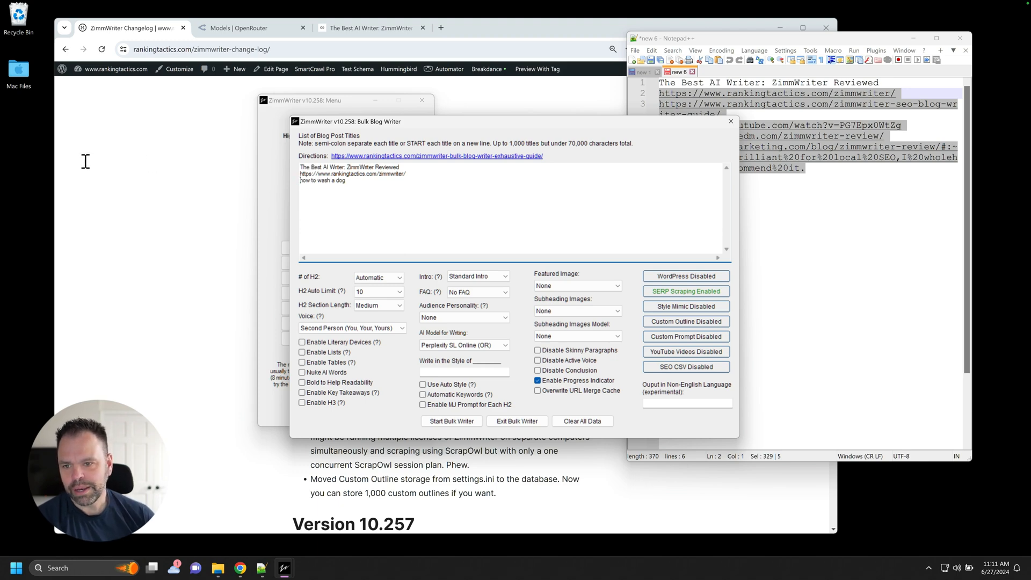
# Step: Read through the published WordPress post 'The Best AI Writer: ZimmWriter Reviewed'
pyautogui.click(370, 28)
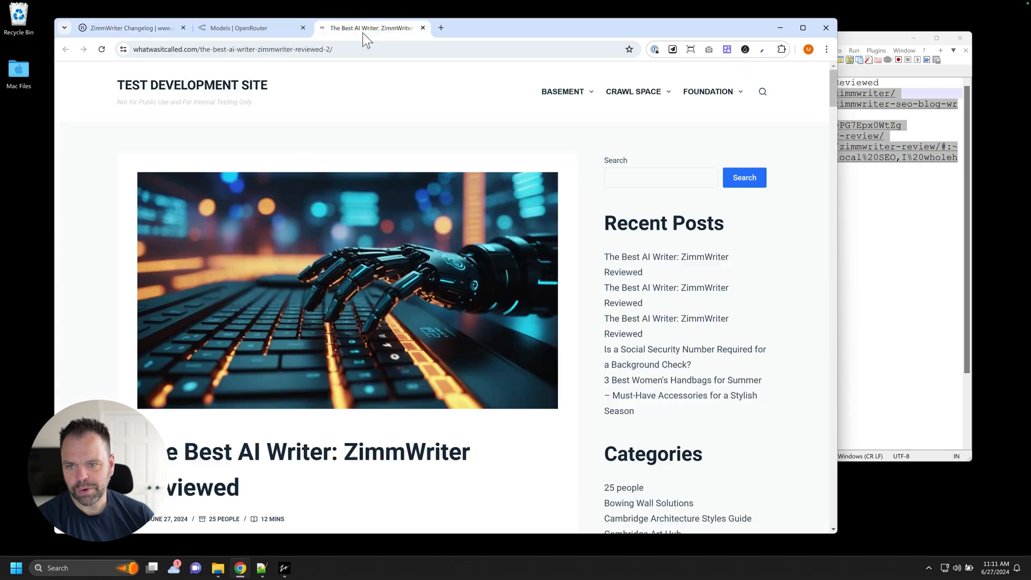
pyautogui.scroll(-3)
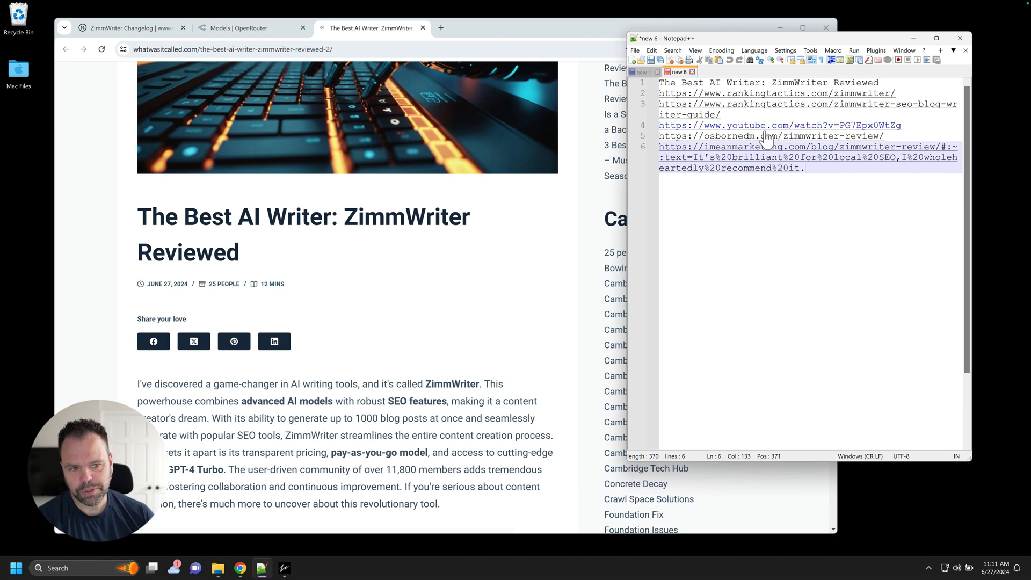
pyautogui.moveTo(875, 121)
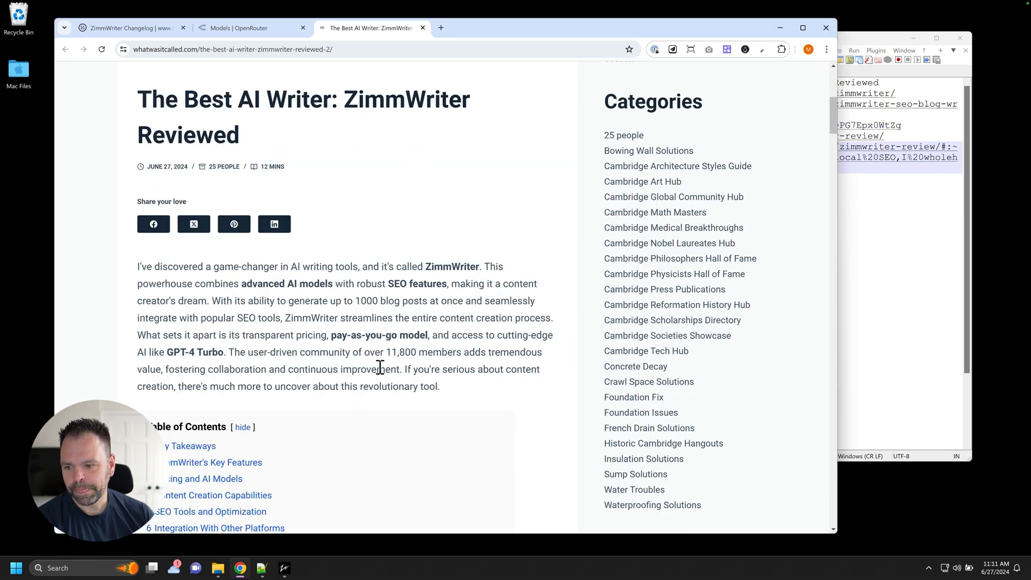
pyautogui.moveTo(236, 298)
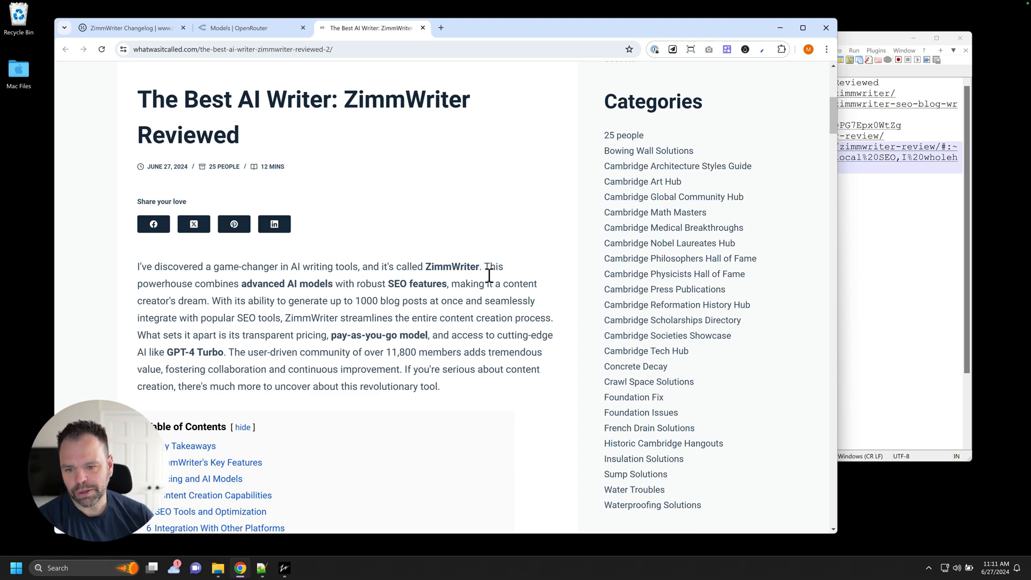
pyautogui.moveTo(268, 289)
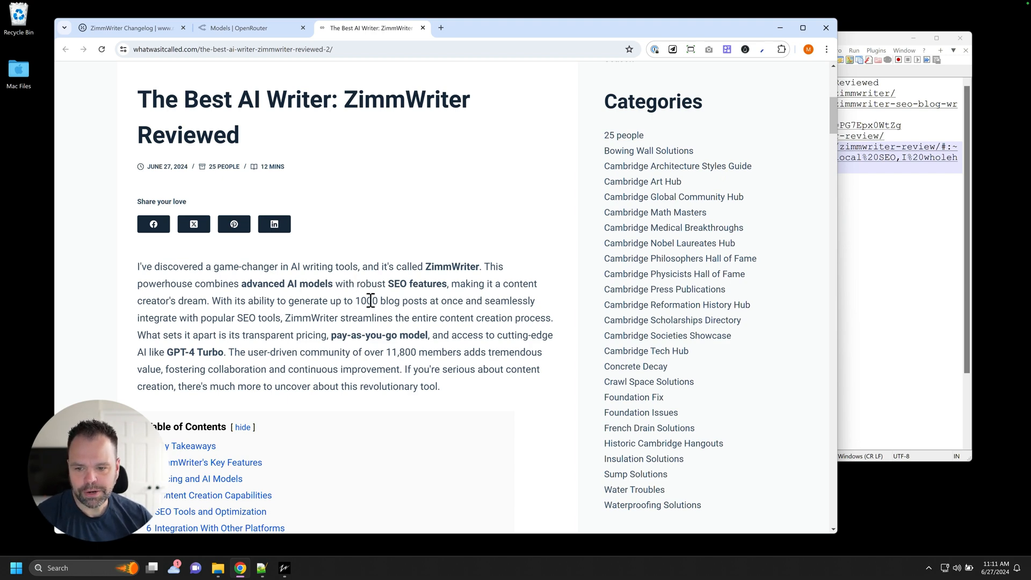
pyautogui.scroll(-3)
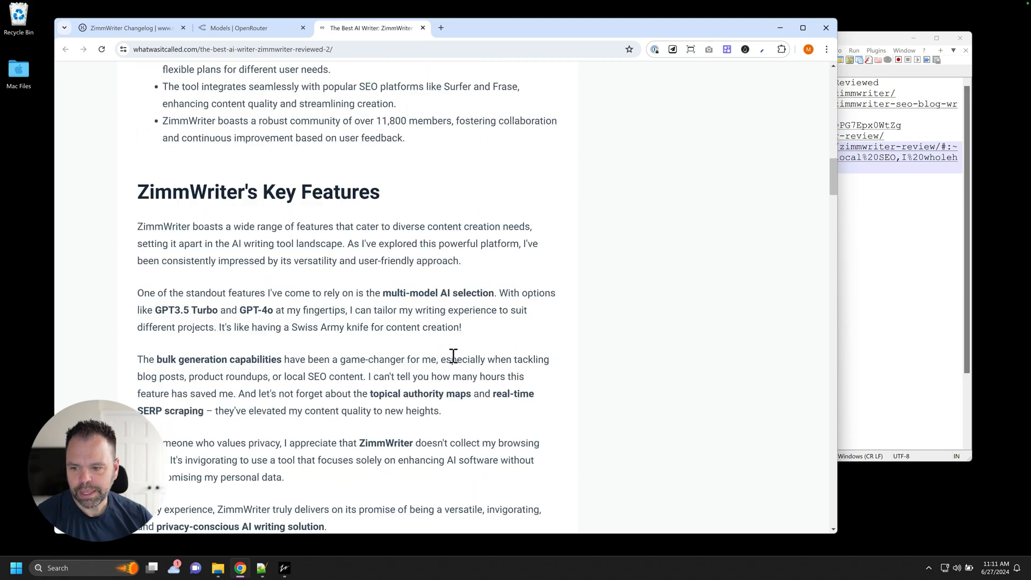
pyautogui.scroll(-3)
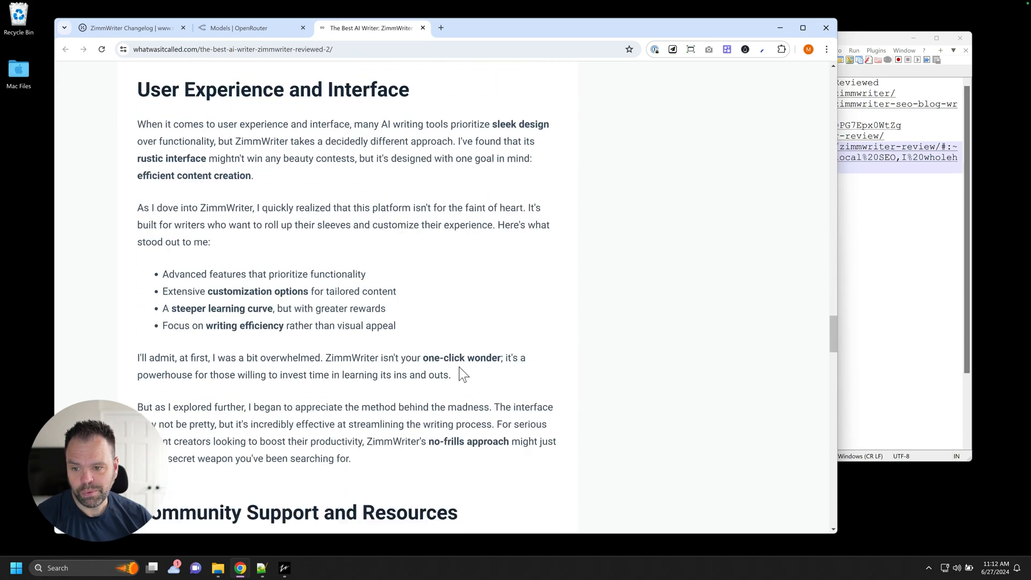
pyautogui.scroll(-3)
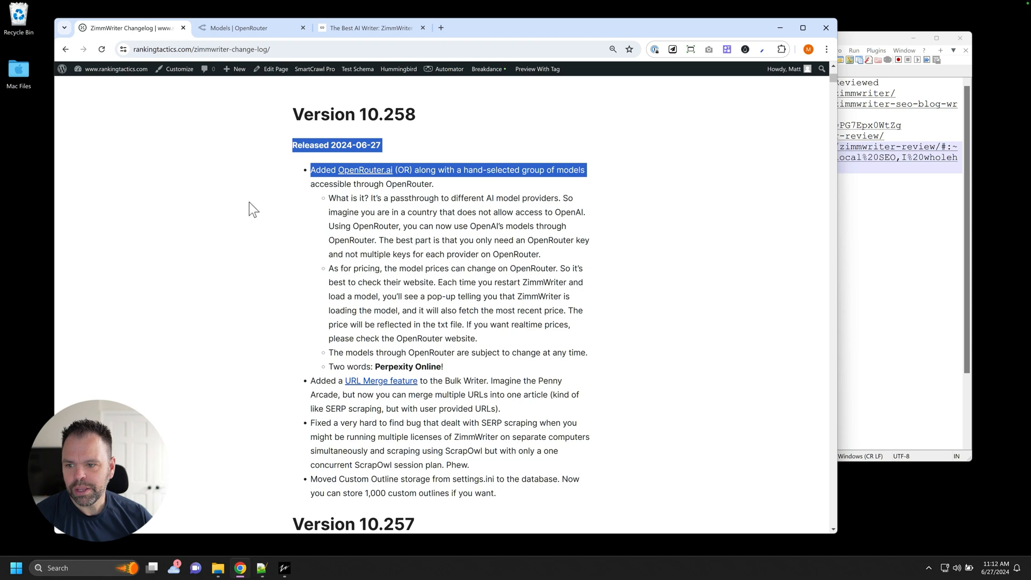
# Step: Follow the changelog link to the URL Merge section of the Bulk Blog Writer guide
pyautogui.click(380, 380)
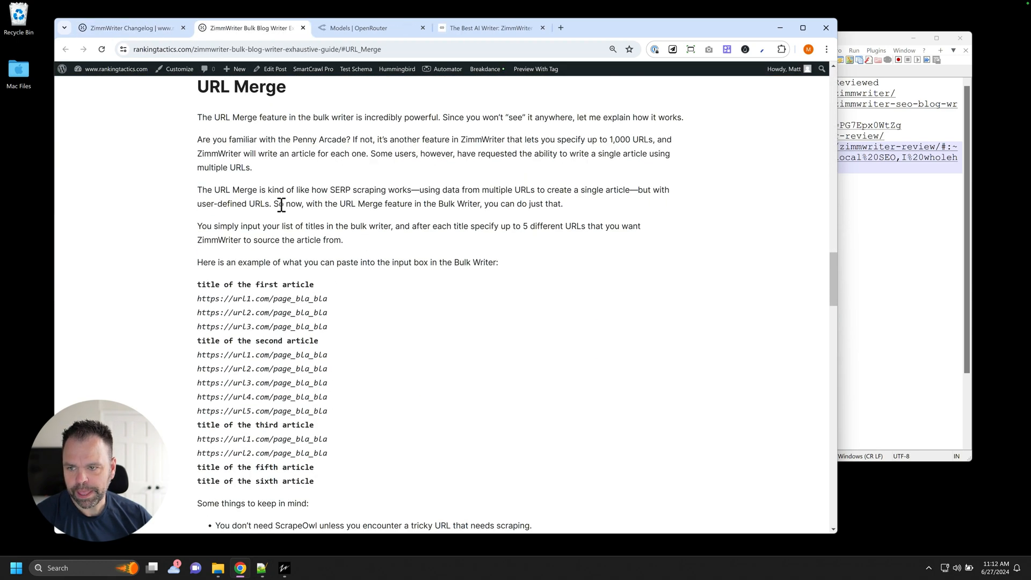
pyautogui.scroll(-3)
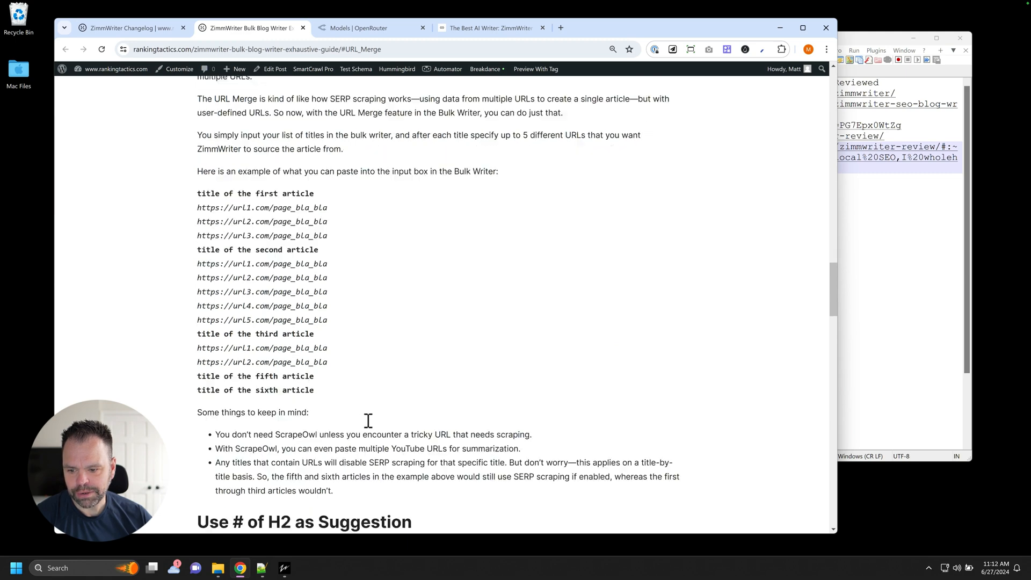
pyautogui.scroll(3)
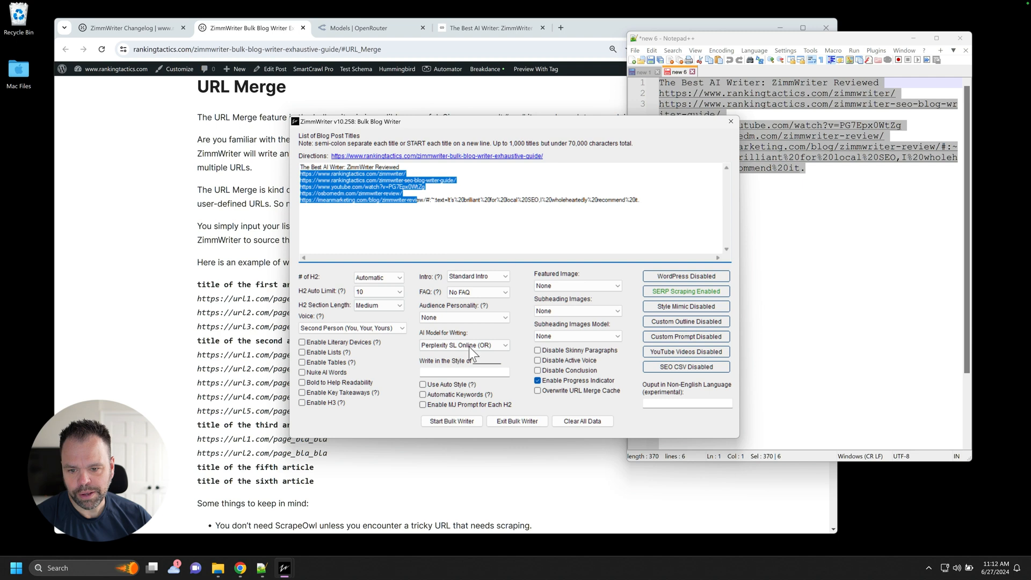
# Step: Review the OR writing models, keep Perplexity SL Online, and close the Bulk Blog Writer
pyautogui.click(464, 345)
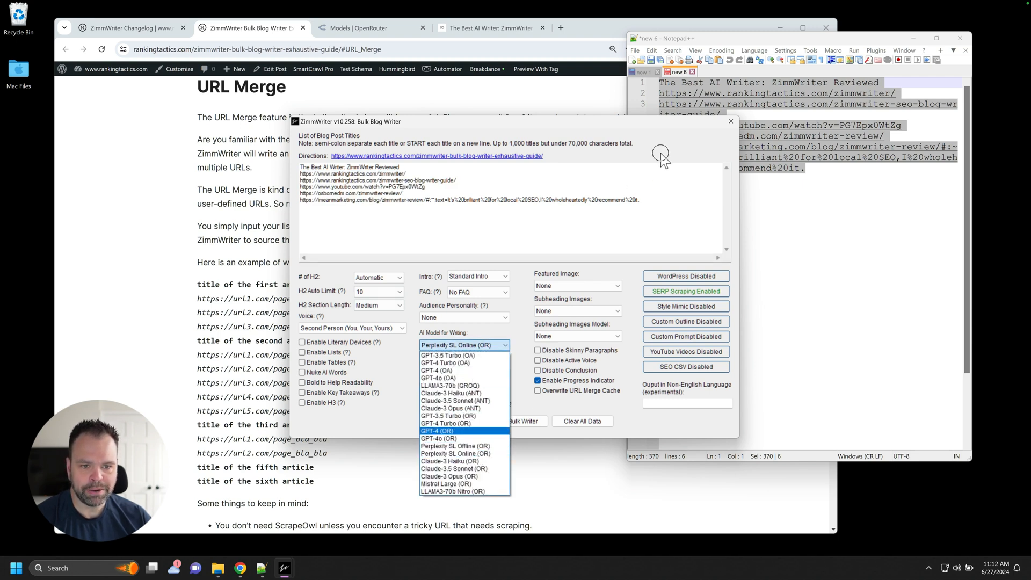
pyautogui.click(455, 453)
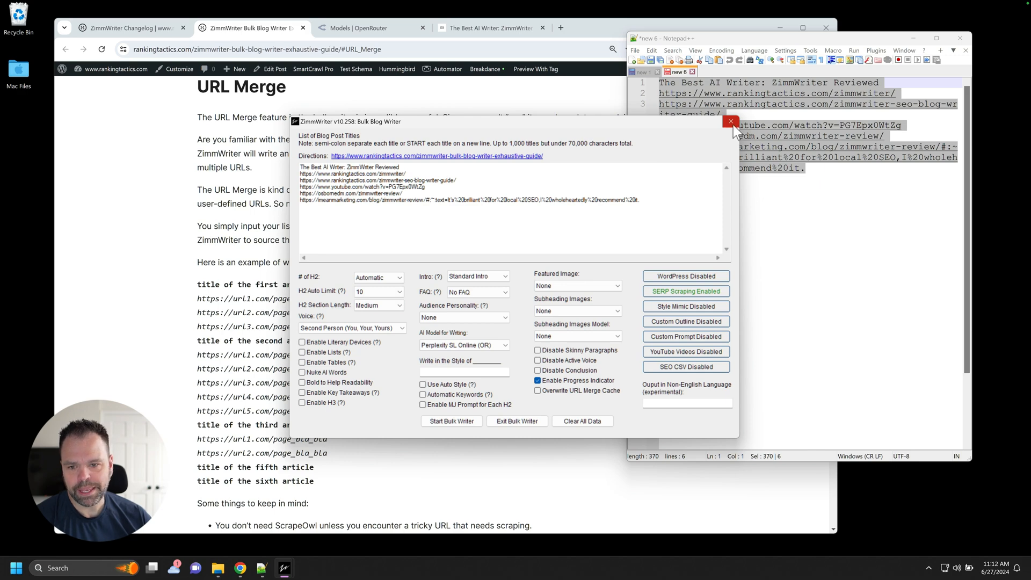
pyautogui.click(731, 121)
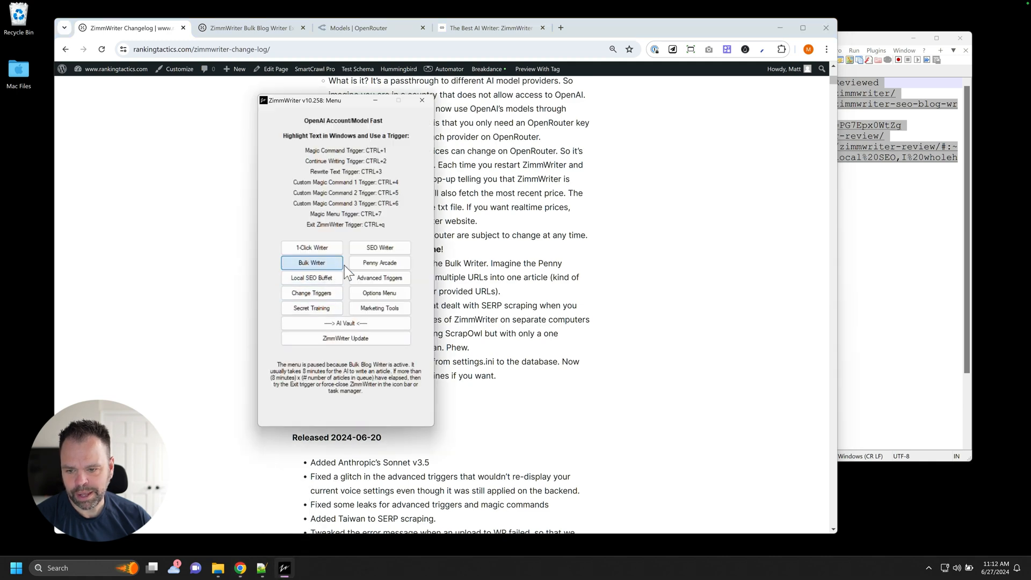
# Step: Show saved custom outlines (amazon review 1, beach towns, things to do) with None loaded, then close
pyautogui.click(311, 262)
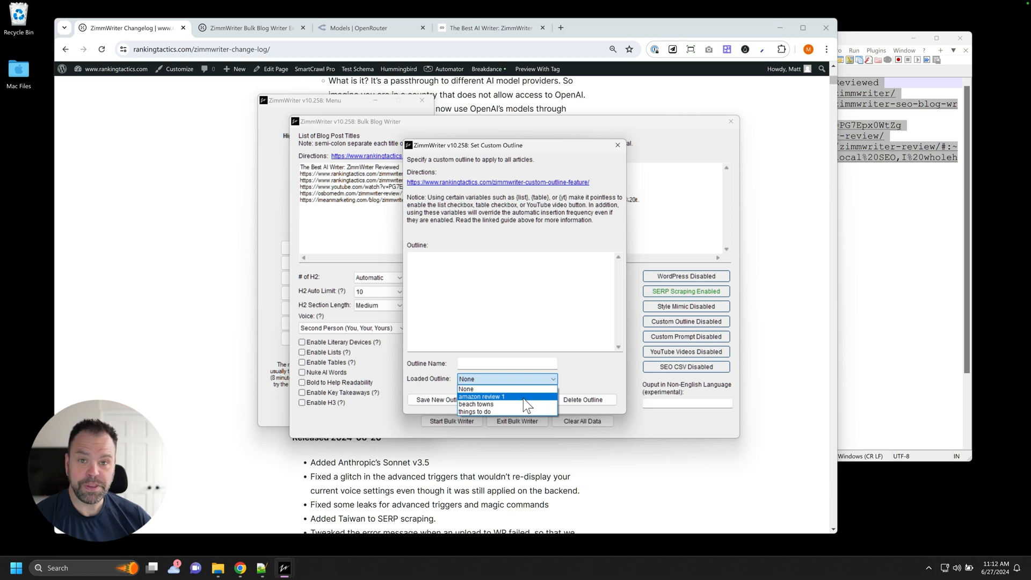
pyautogui.moveTo(500, 404)
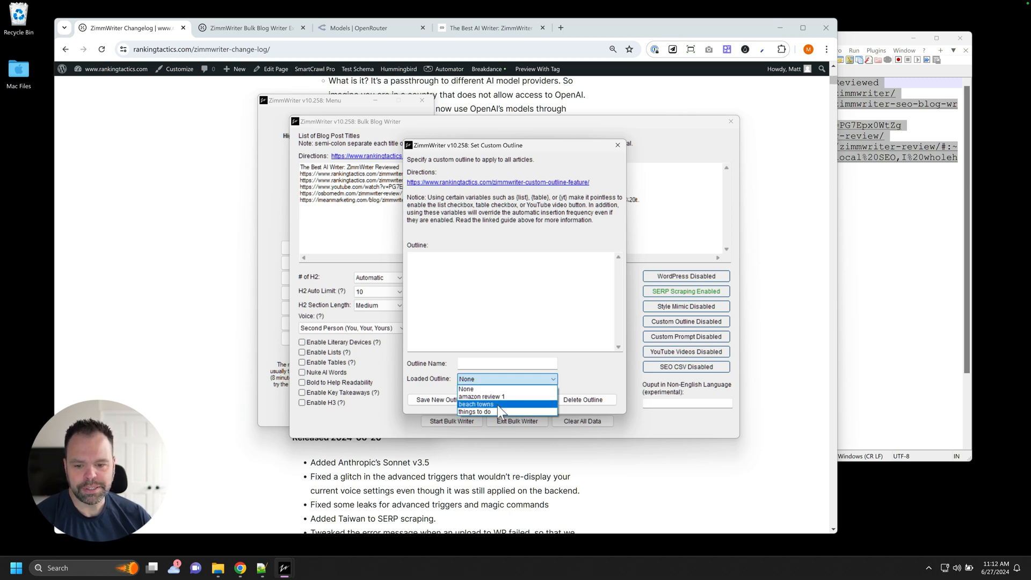
pyautogui.click(465, 389)
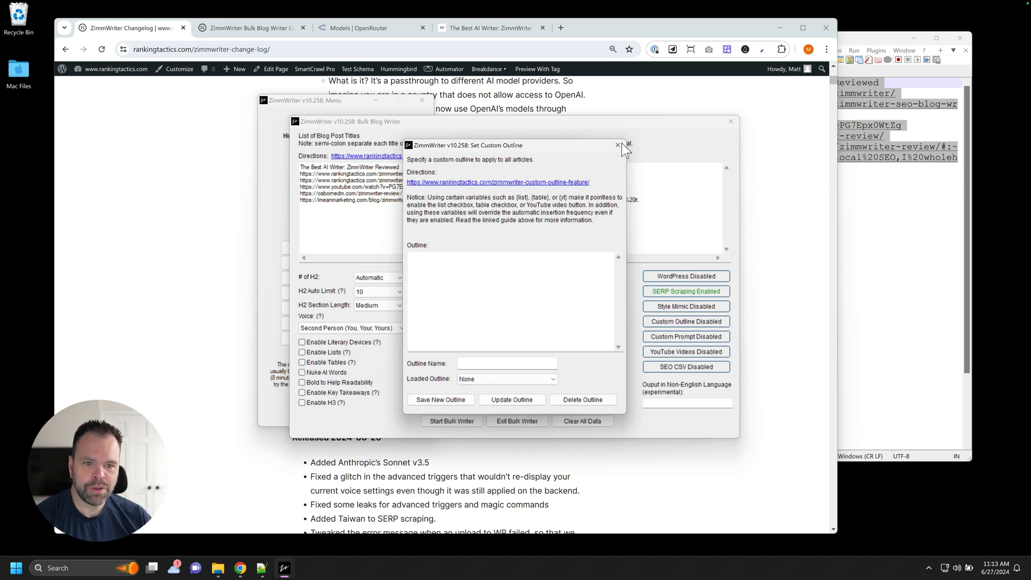
pyautogui.click(617, 145)
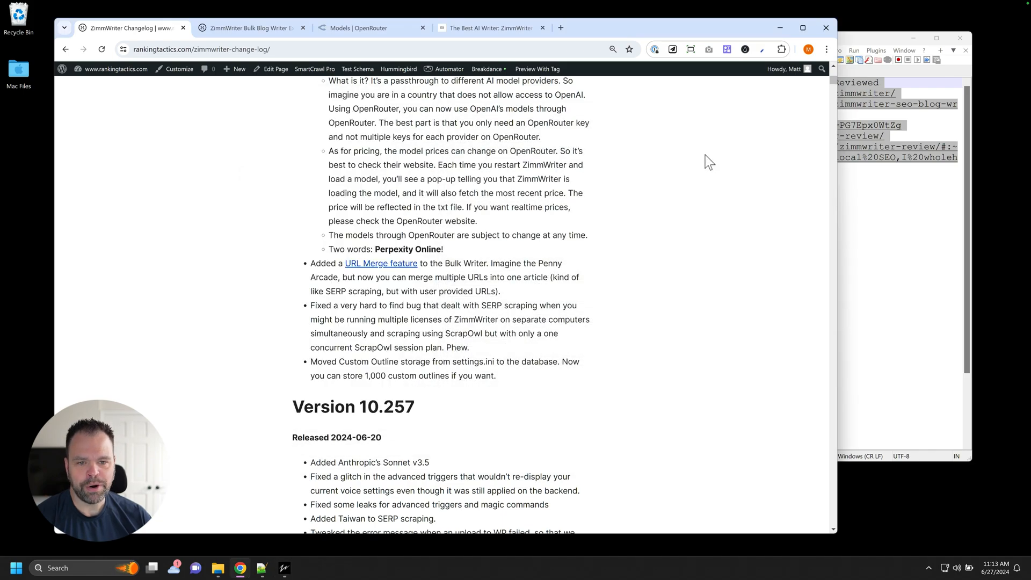